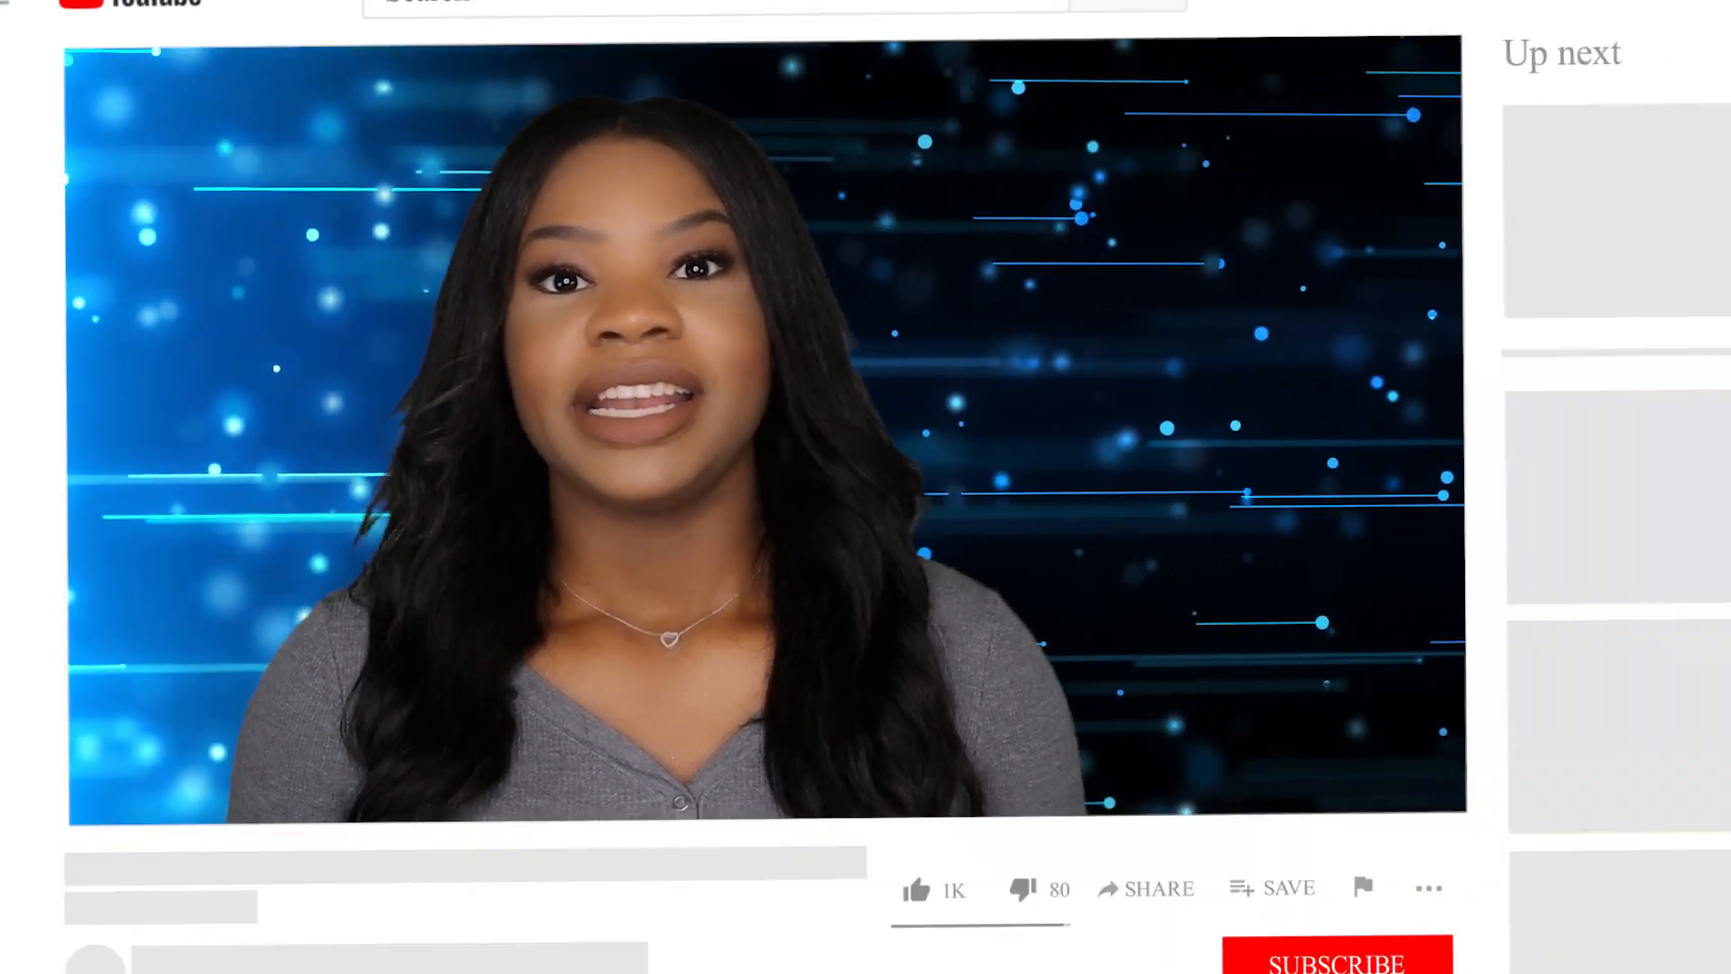
# Step: Navigate to Squaremouth's Join Our Team page showing the Current Job Openings list
pyautogui.scroll(-3)
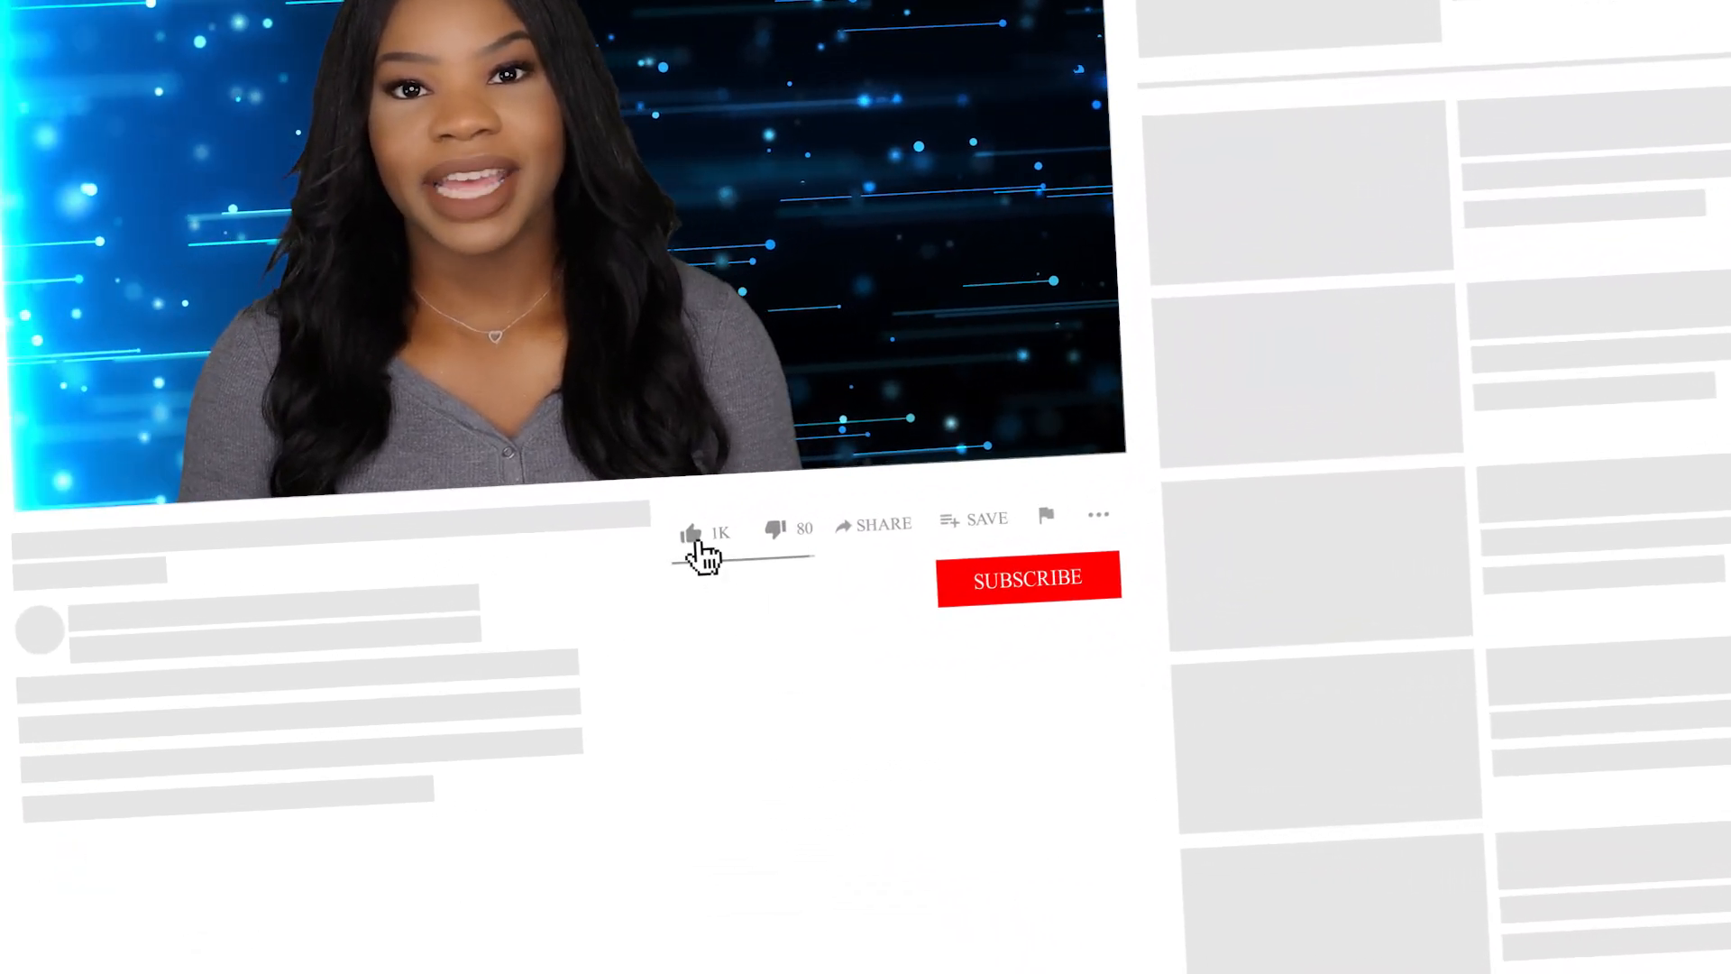
pyautogui.click(692, 531)
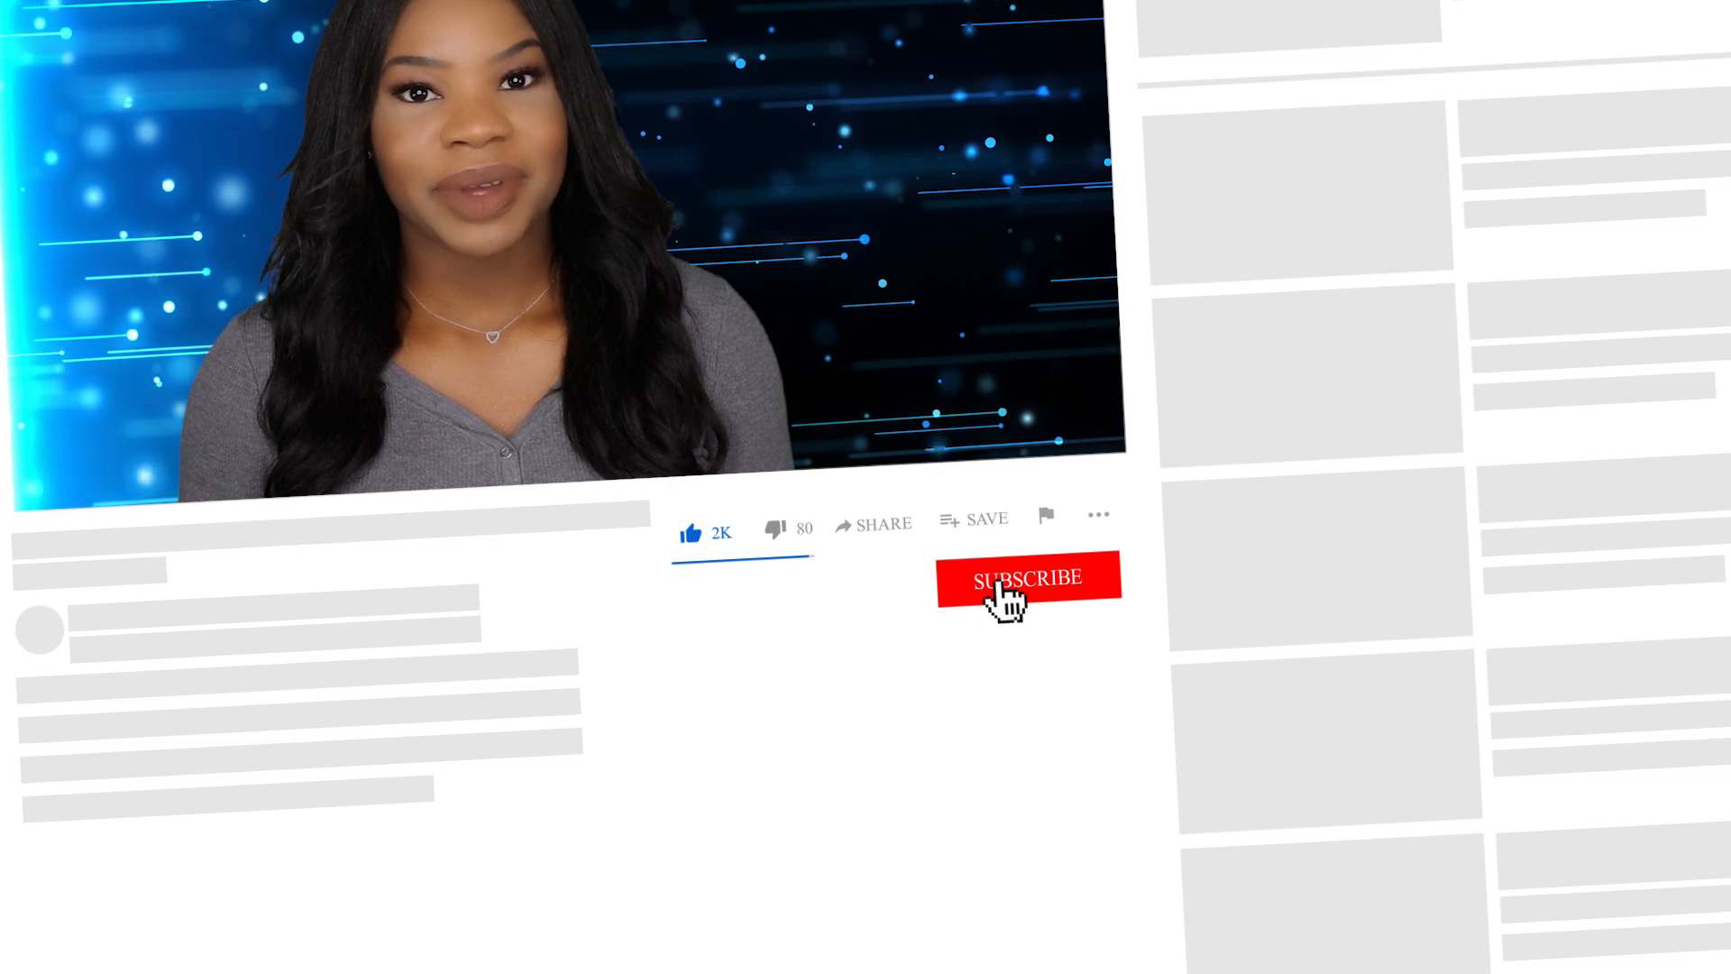
pyautogui.click(1028, 579)
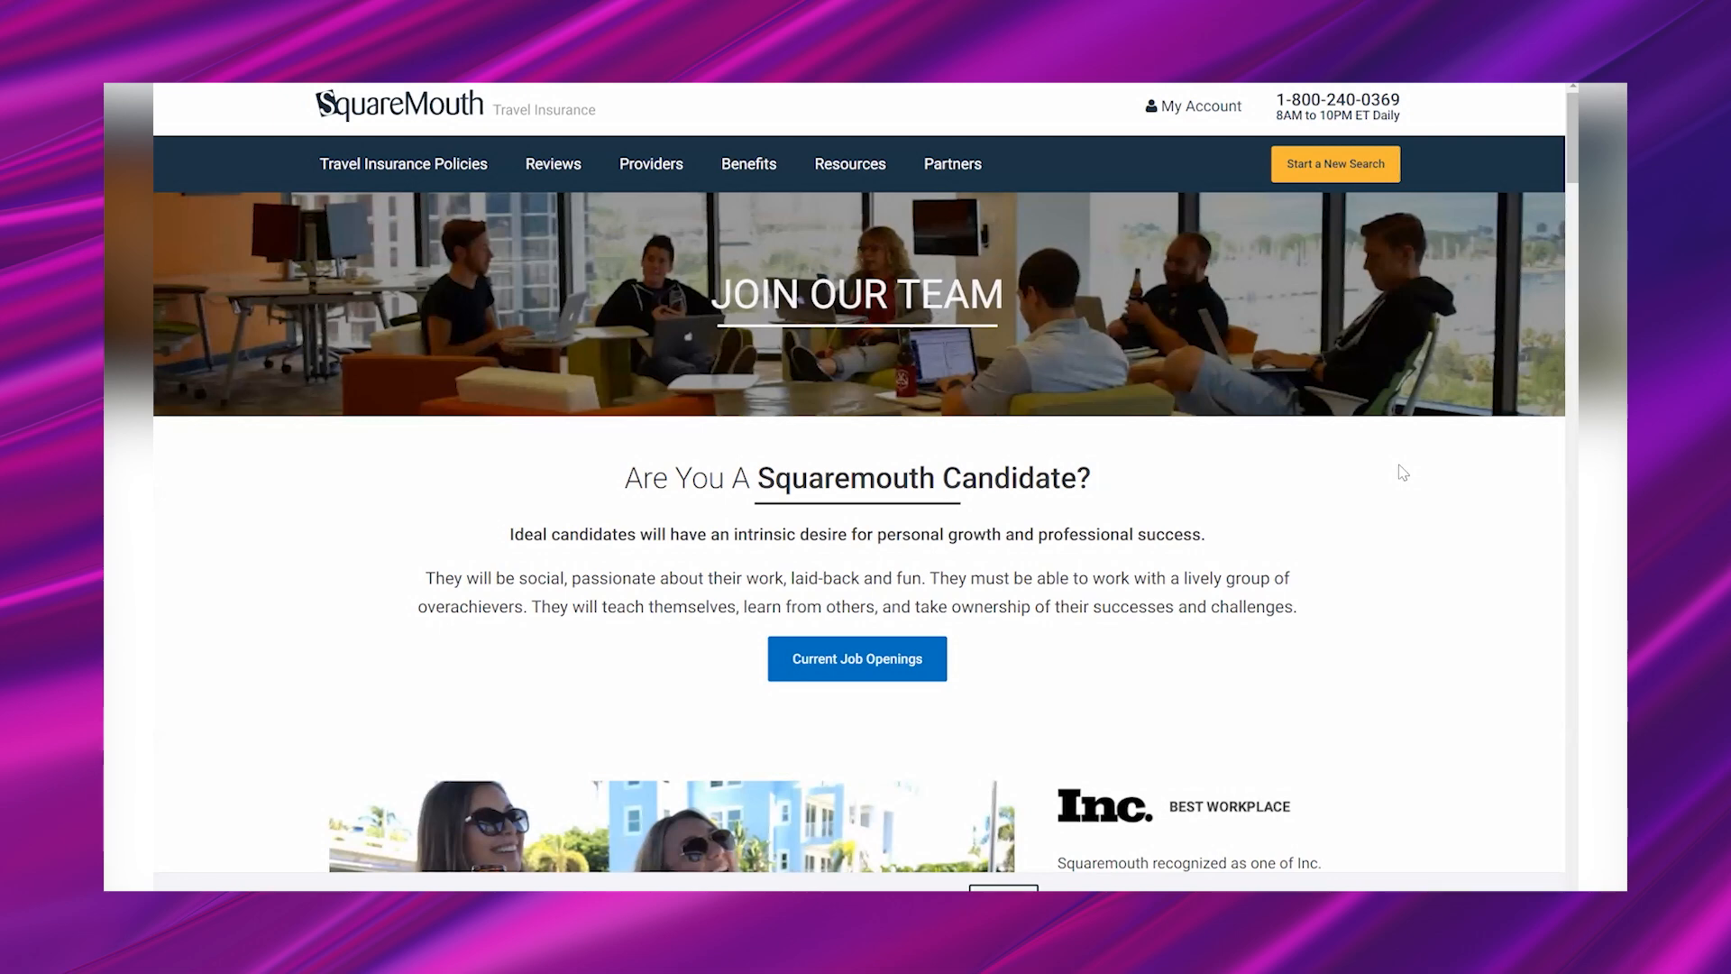
pyautogui.moveTo(1211, 491)
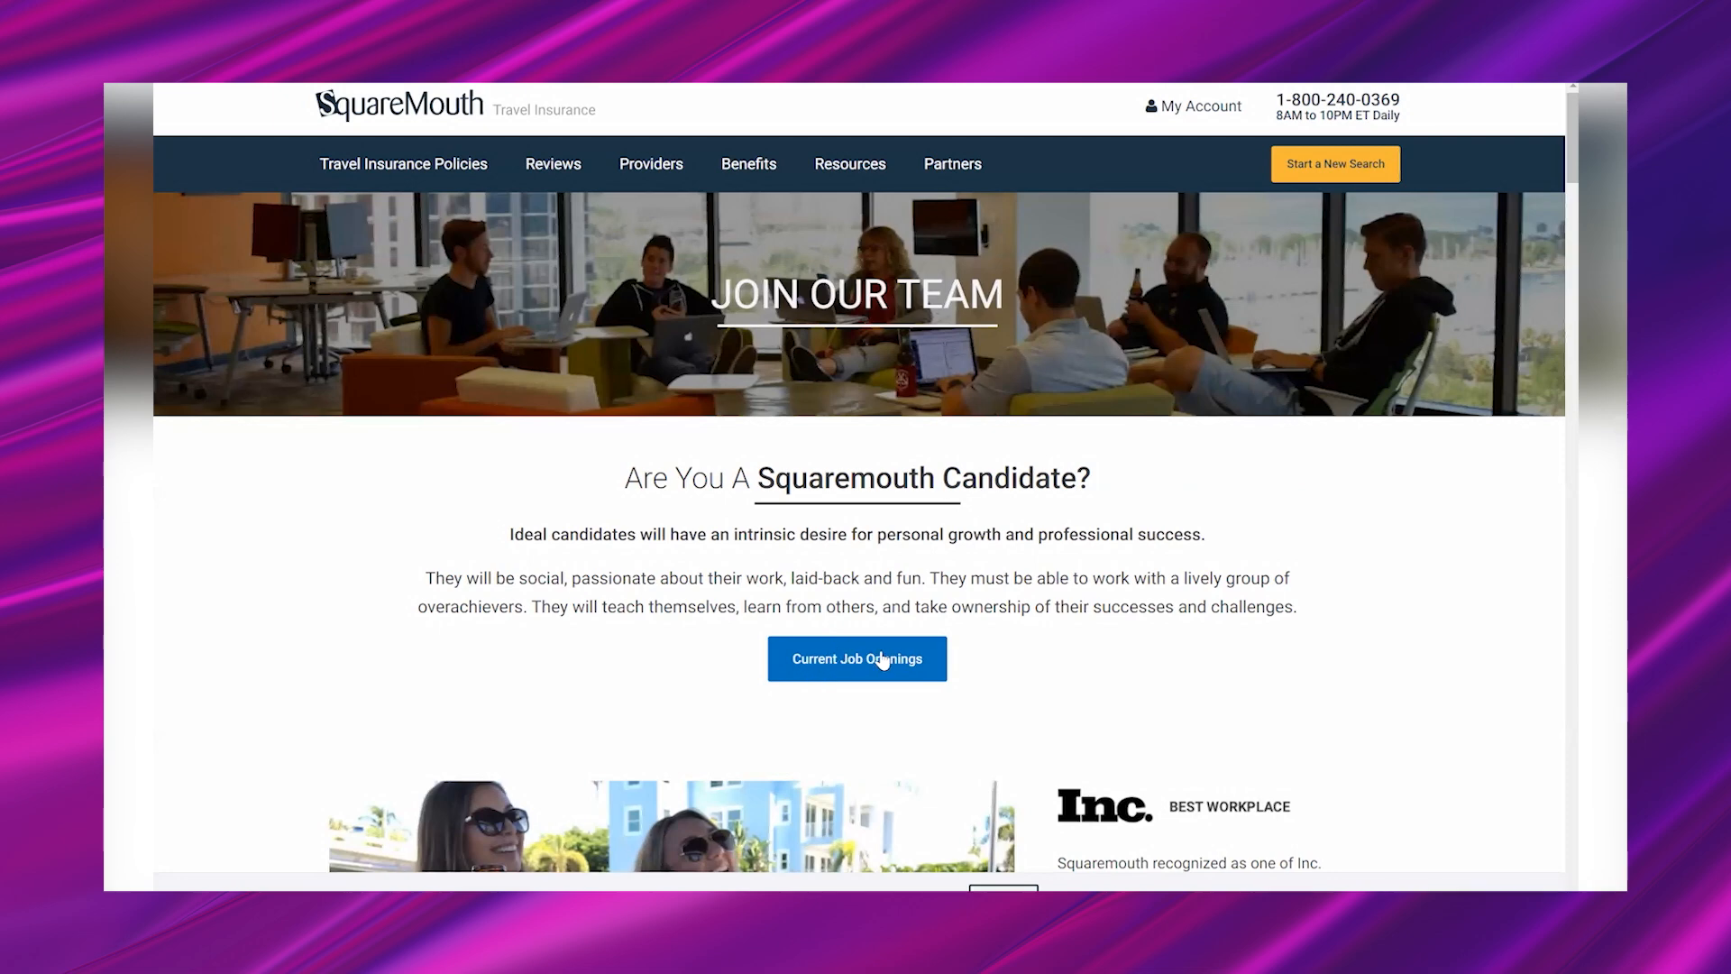
# Step: Jump to the Current Job Openings list with the three roles in view
pyautogui.click(856, 658)
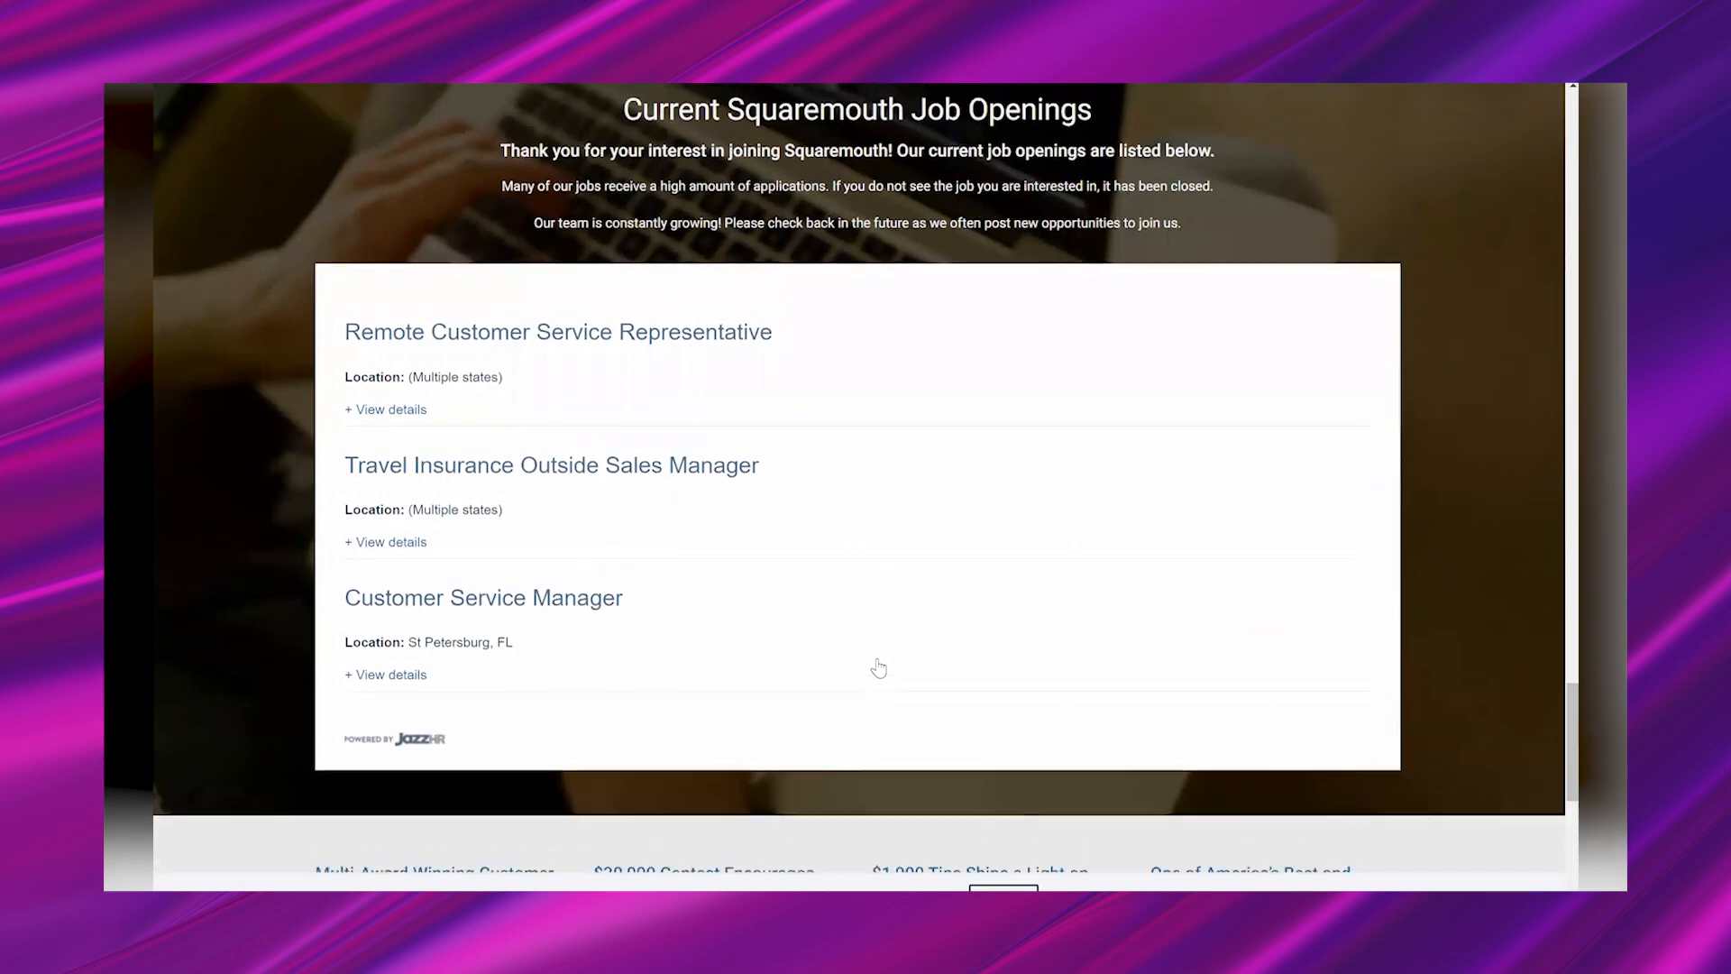
pyautogui.scroll(-3)
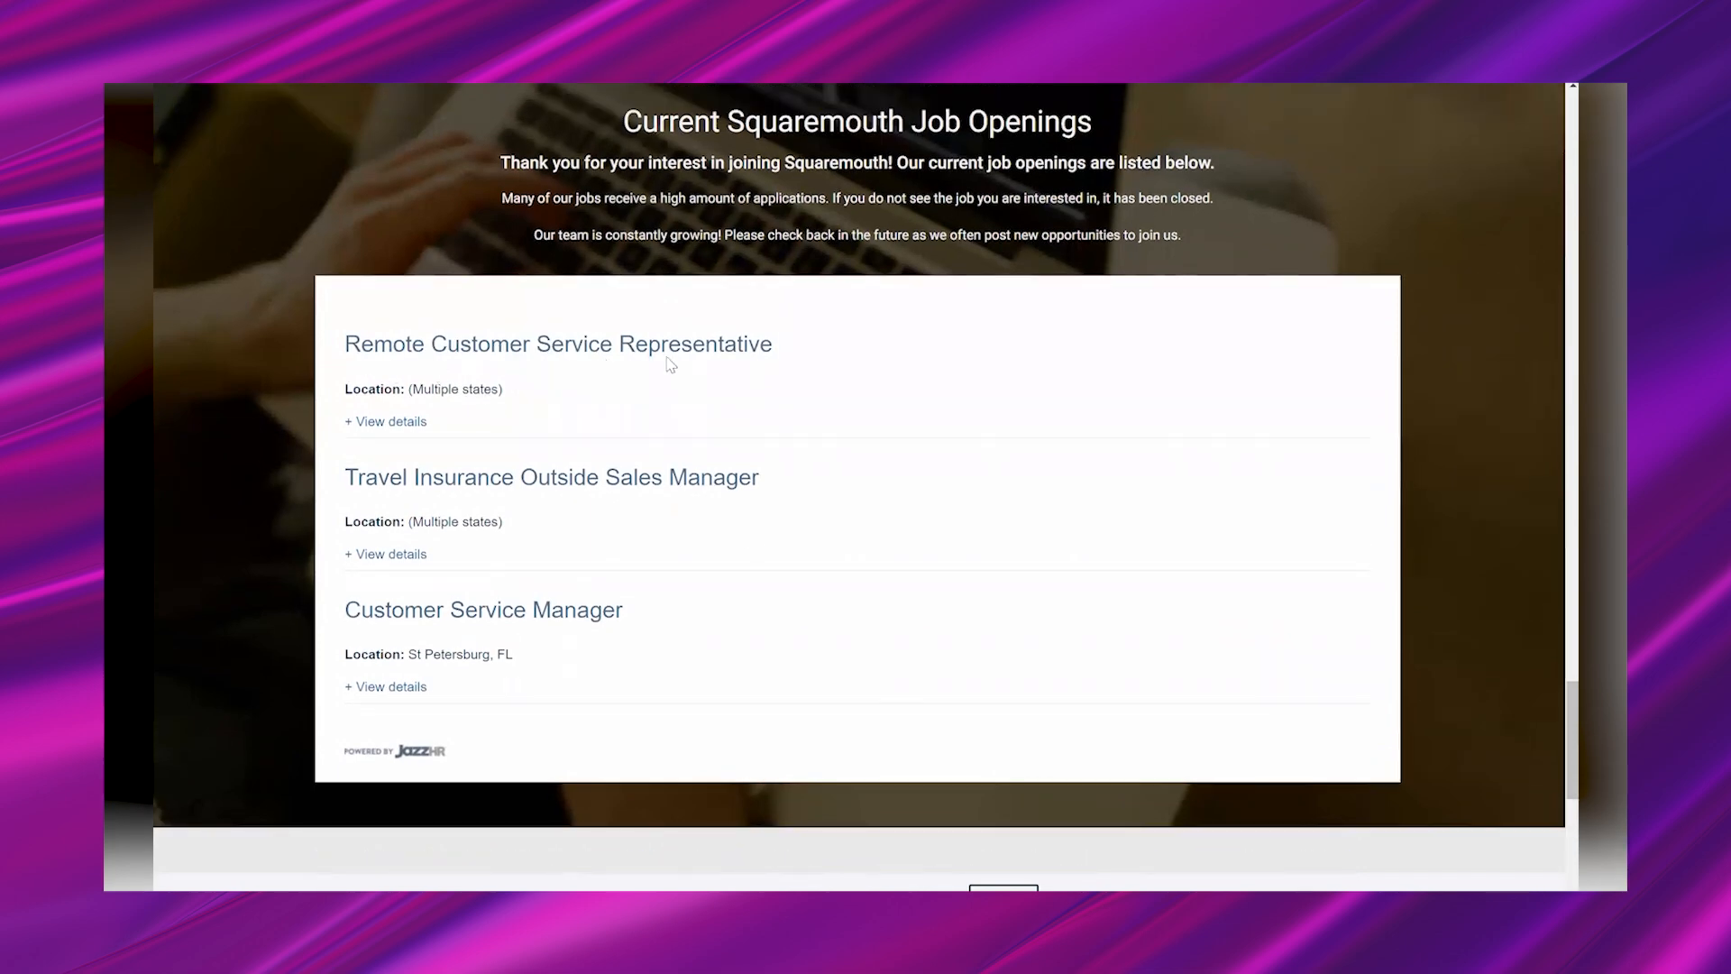
pyautogui.moveTo(435, 422)
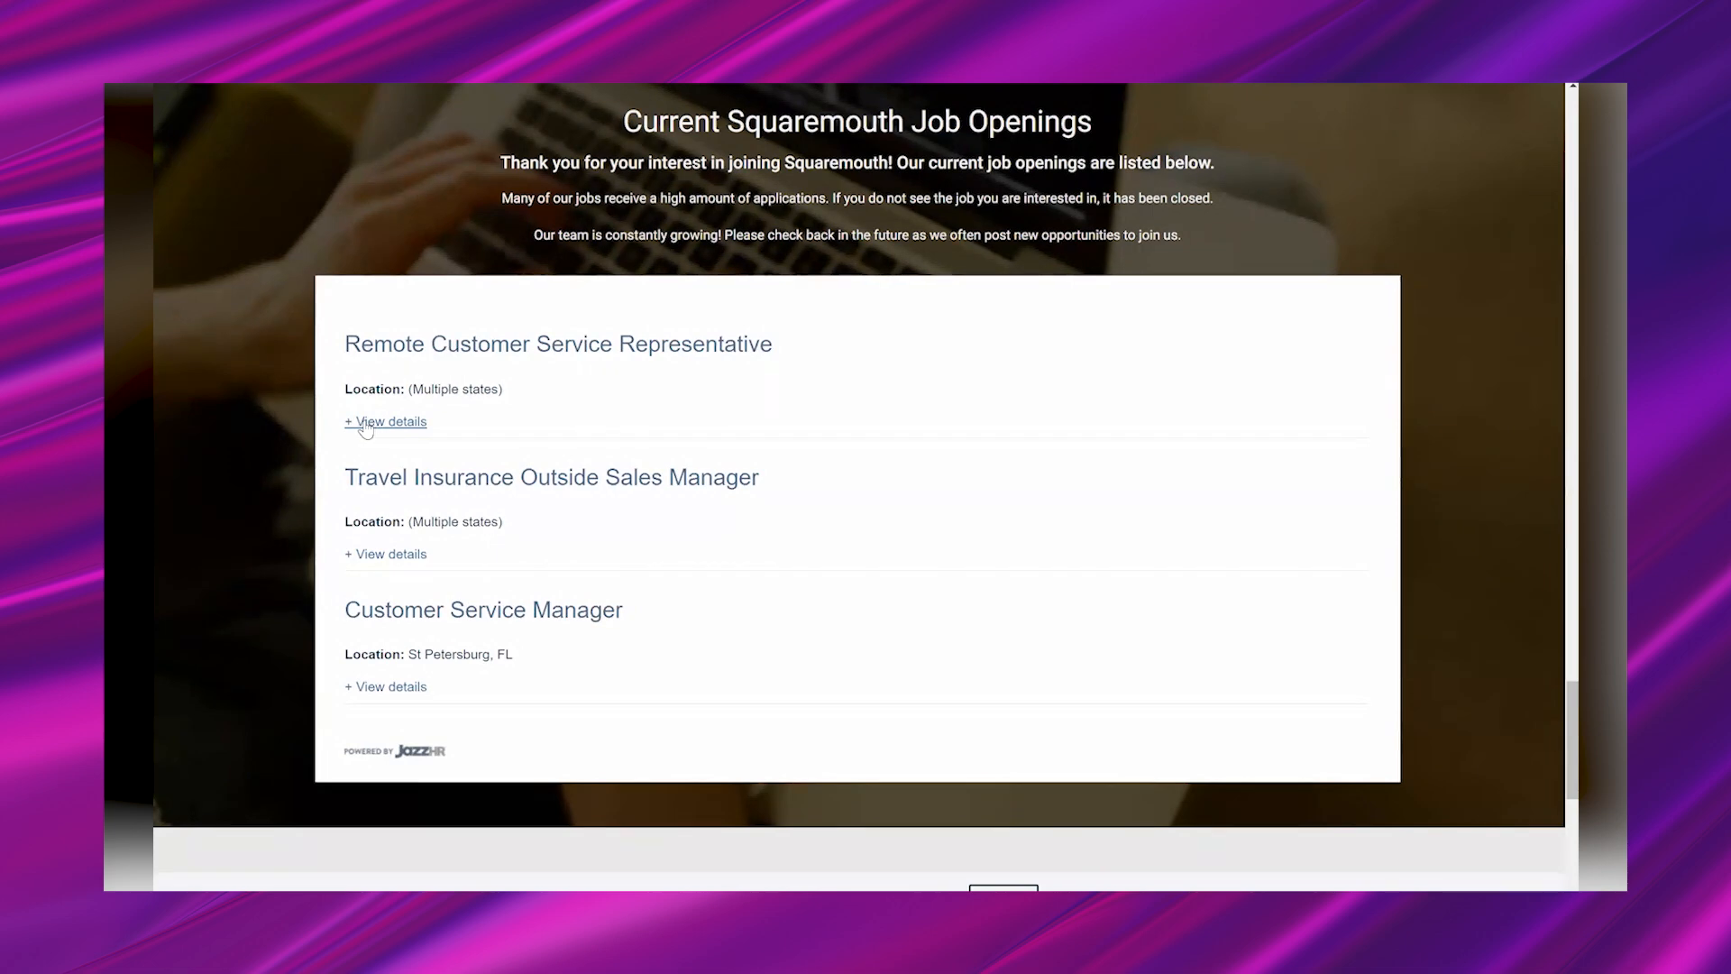
# Step: Expand the Remote Customer Service Representative details and bring its Pay section into view
pyautogui.click(386, 421)
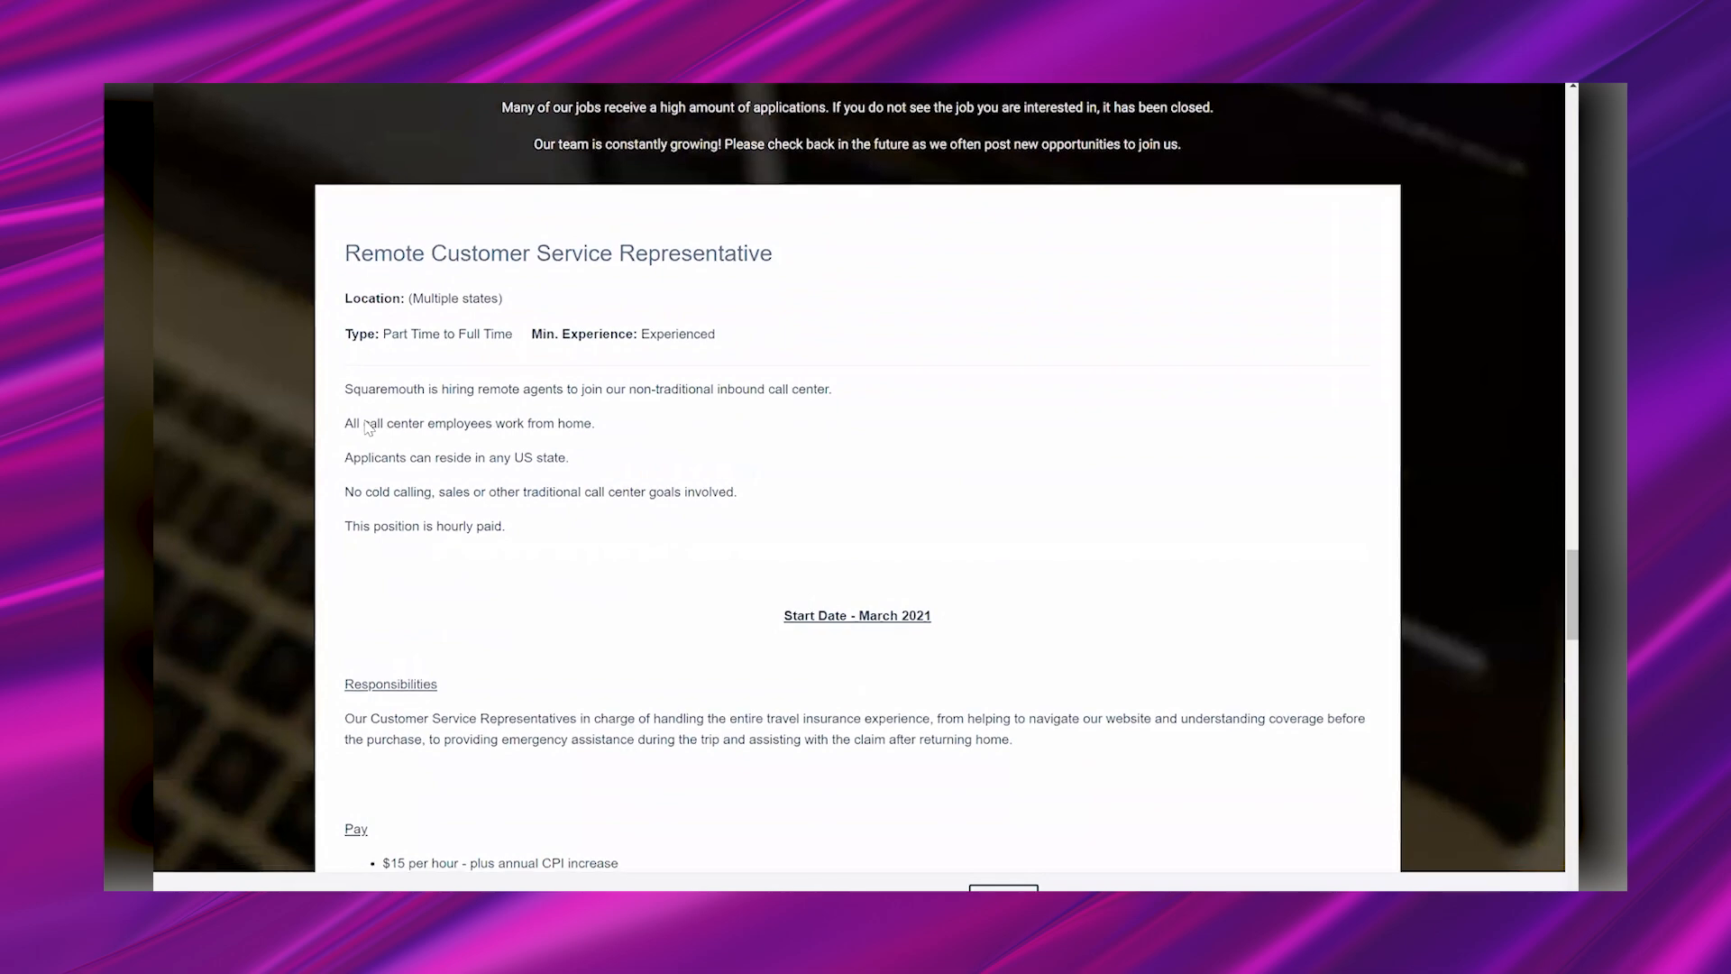
pyautogui.scroll(-3)
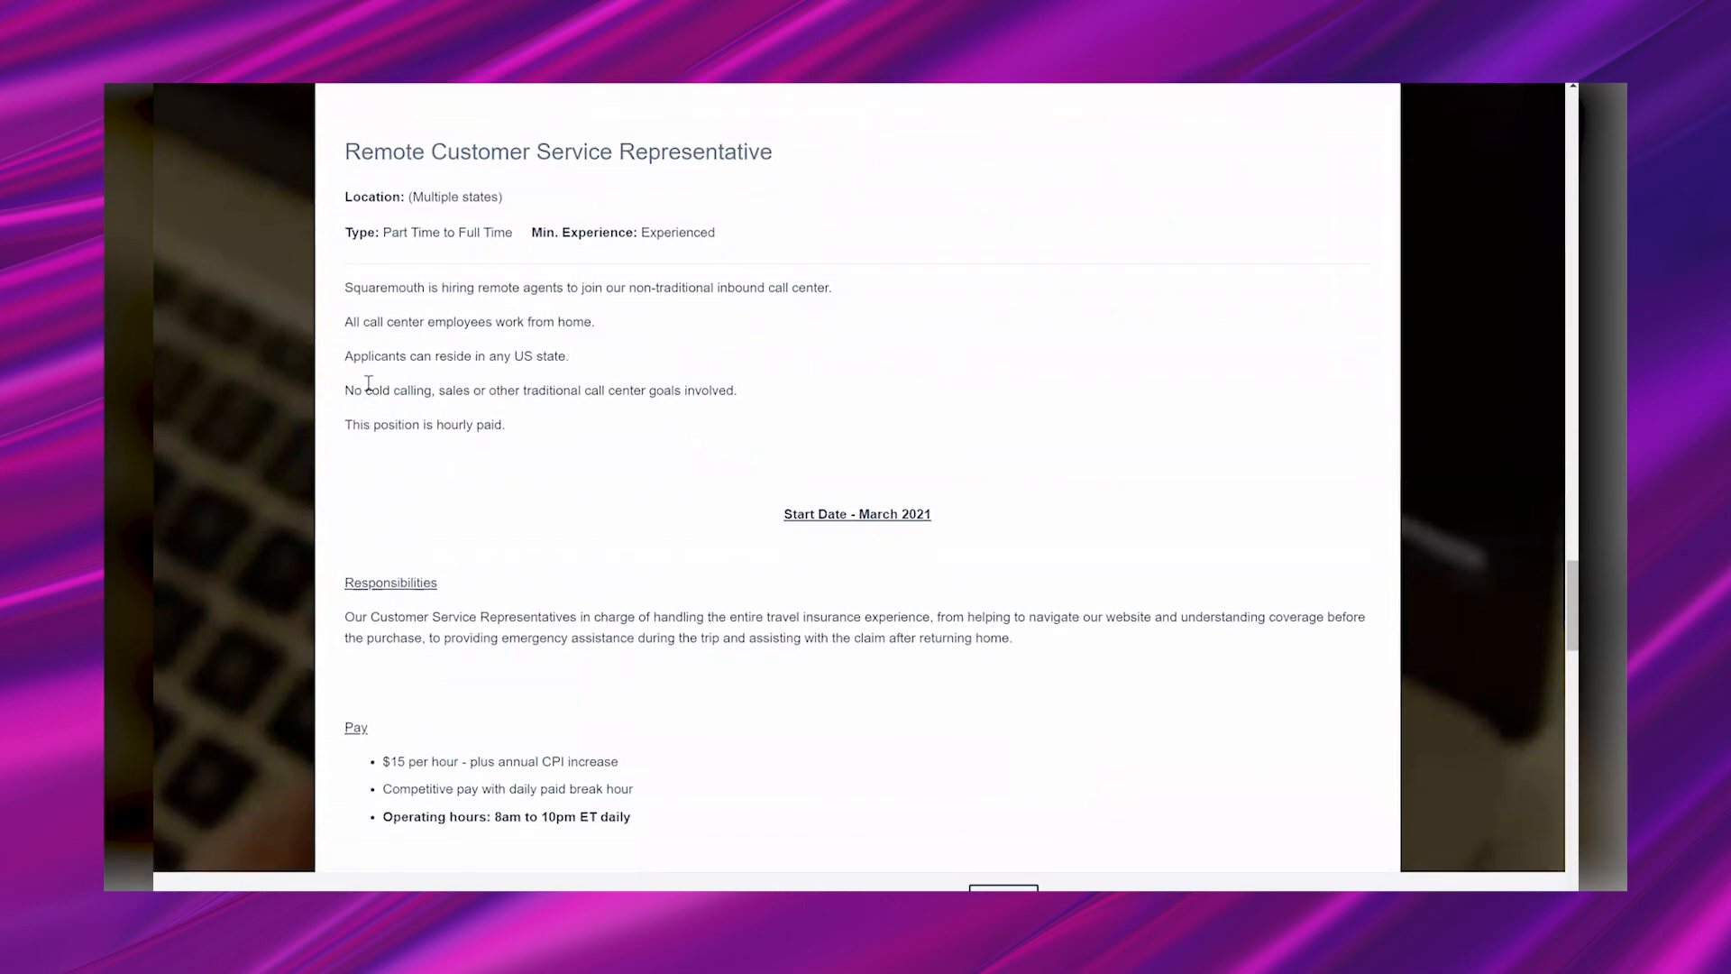
pyautogui.scroll(-3)
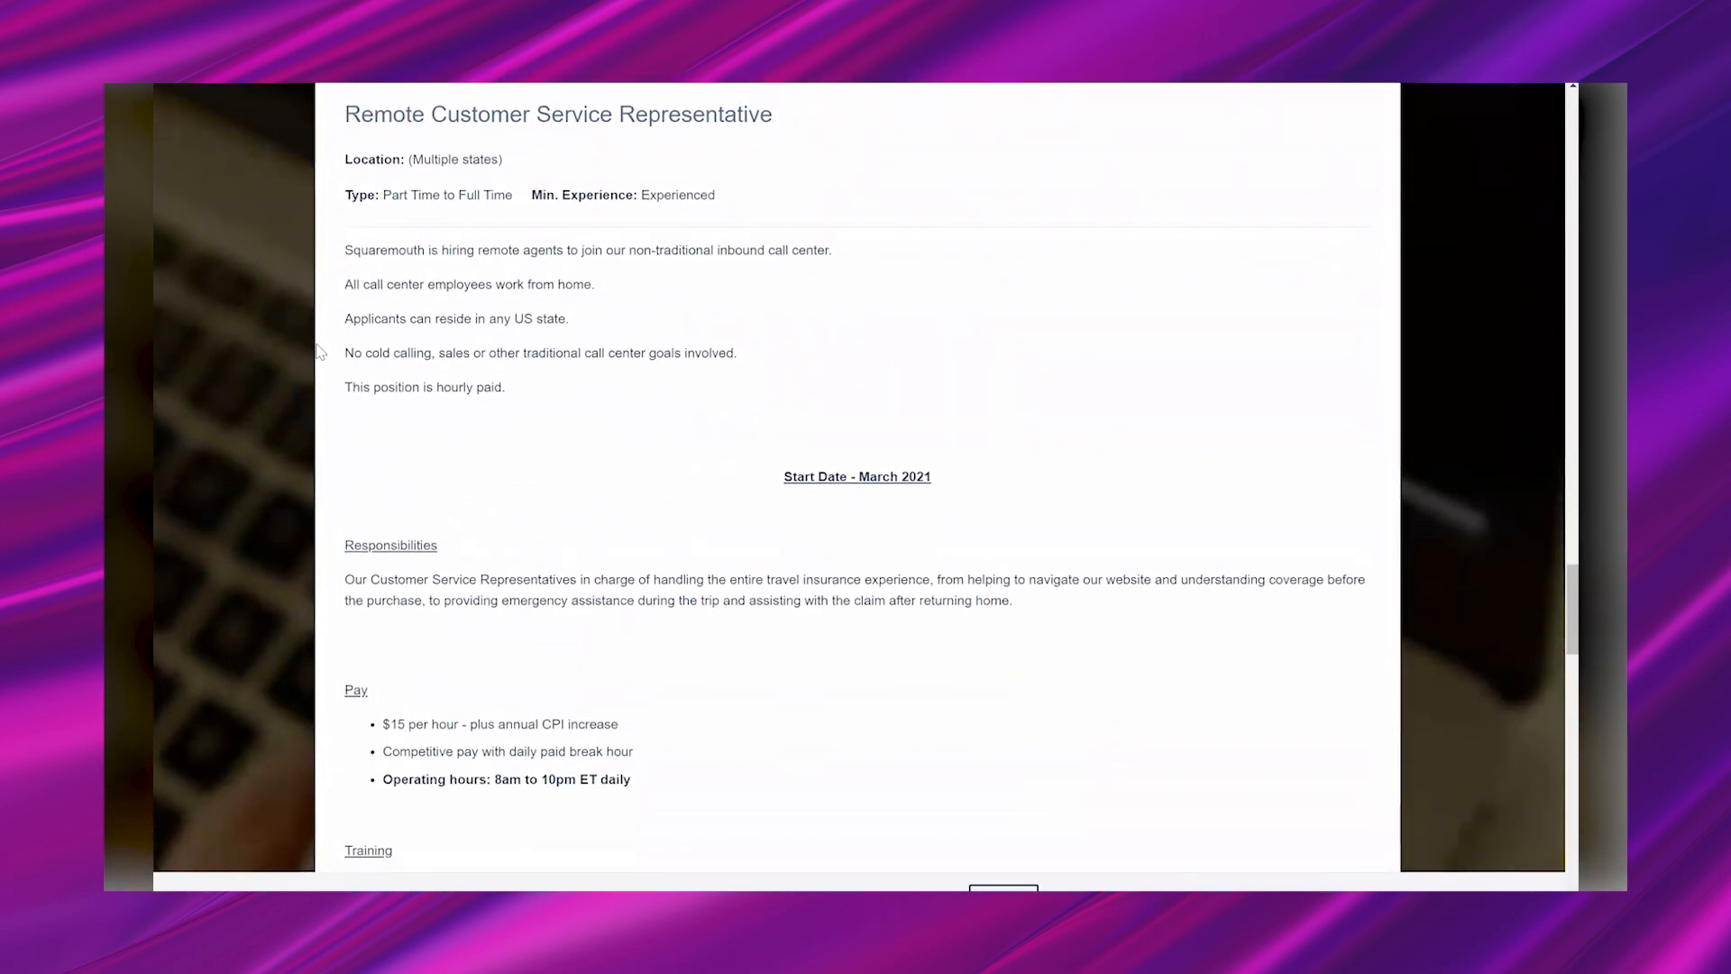
pyautogui.scroll(-3)
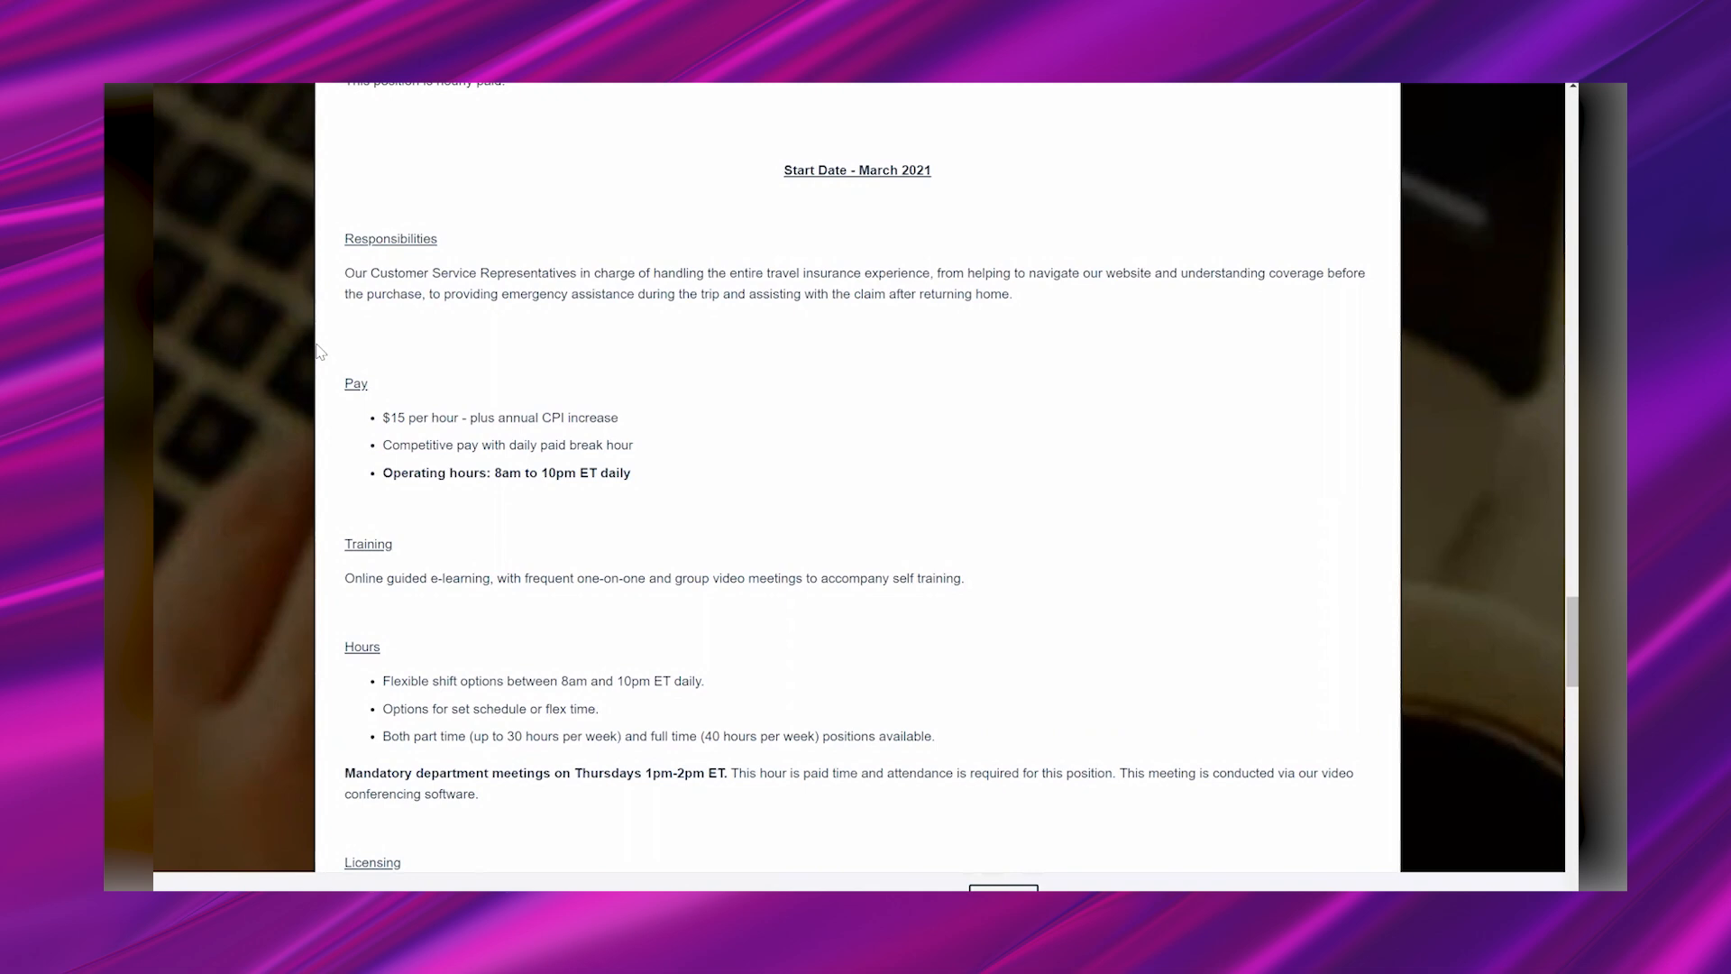
# Step: Scroll the listing past Hours and Licensing down to Required Skills and equipment set-up
pyautogui.scroll(-3)
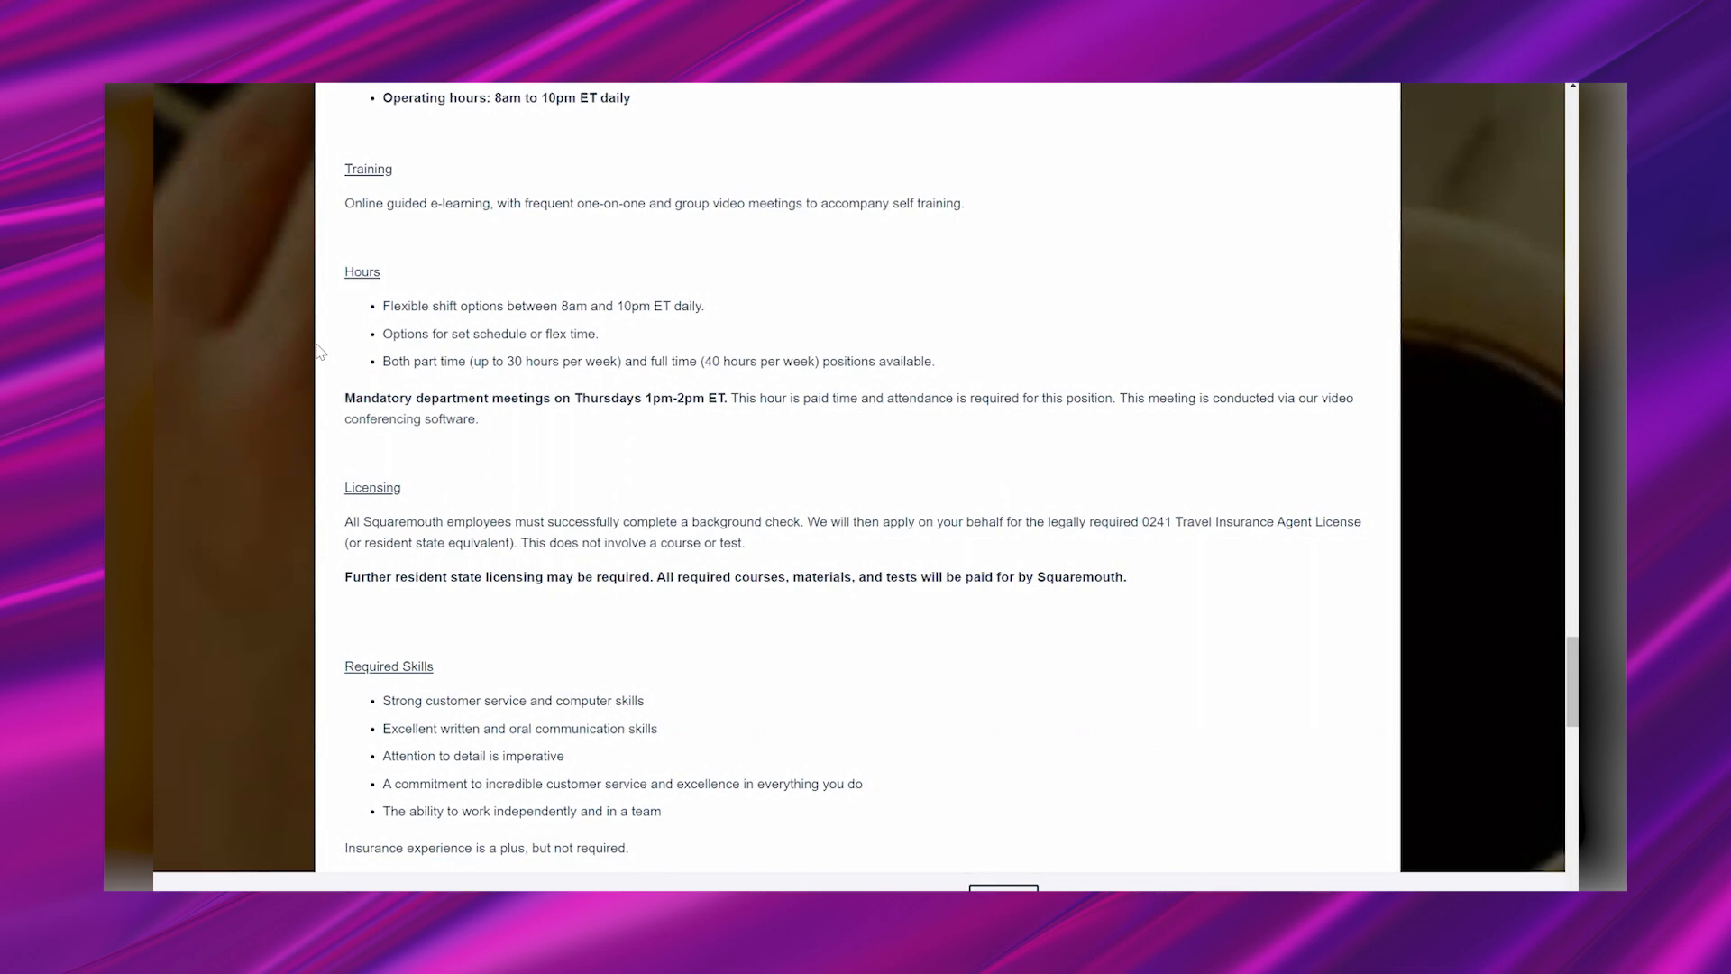
pyautogui.scroll(-3)
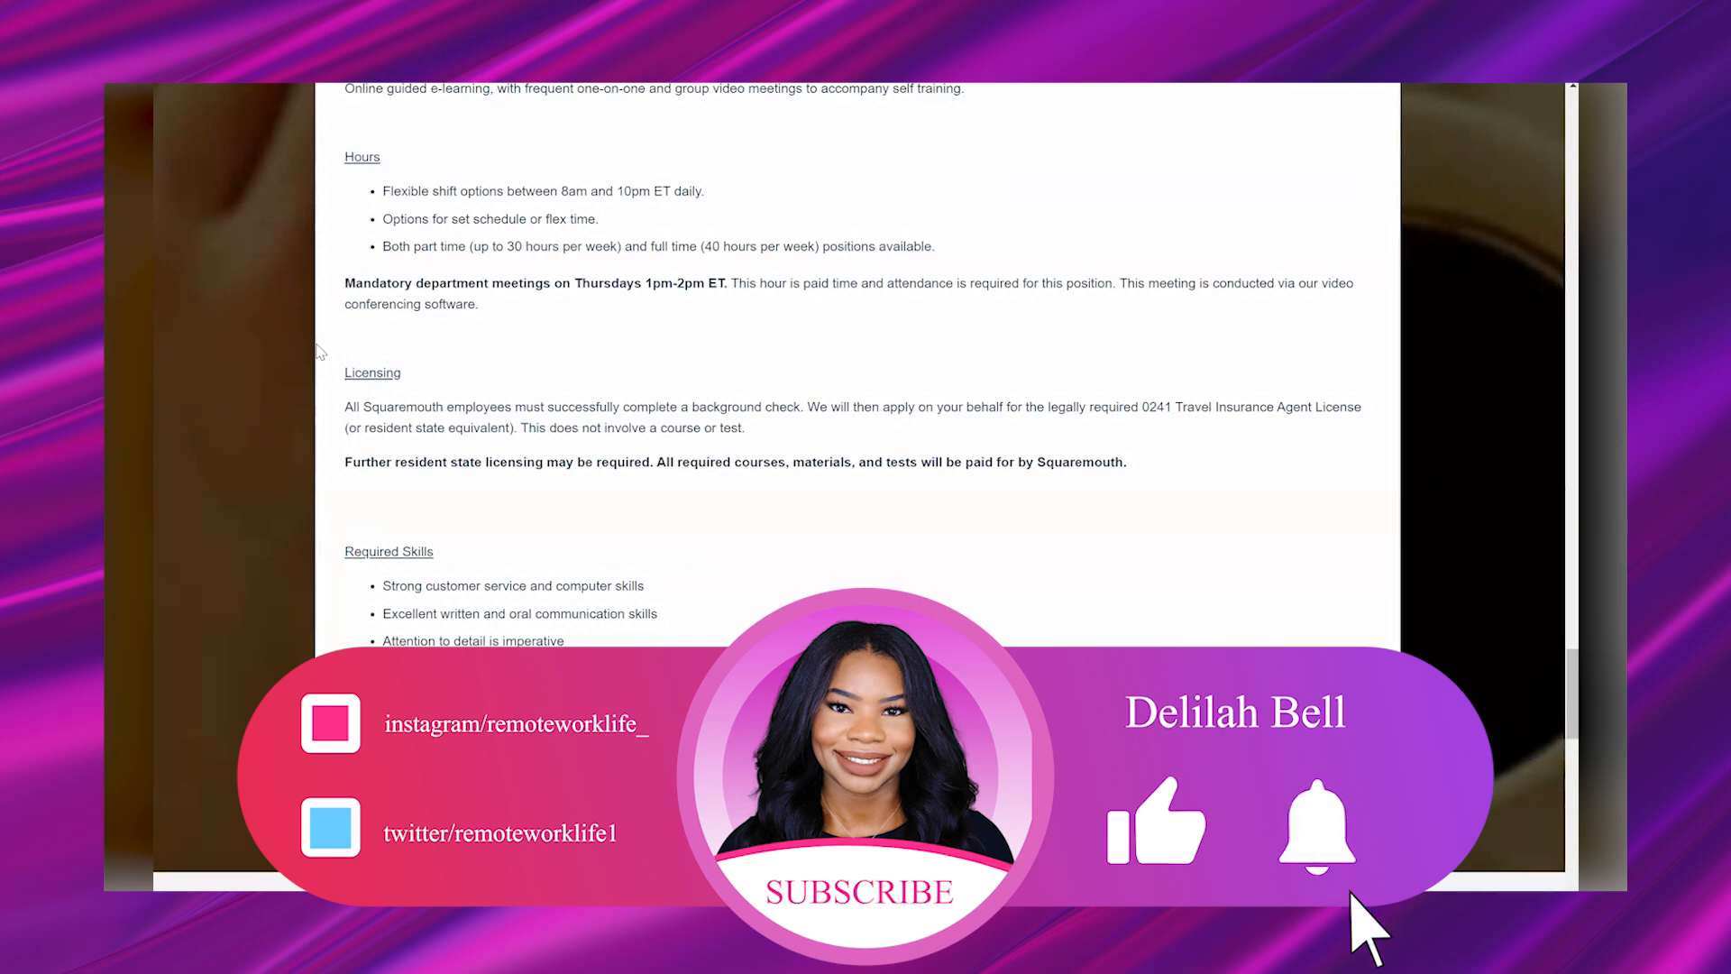
pyautogui.scroll(-3)
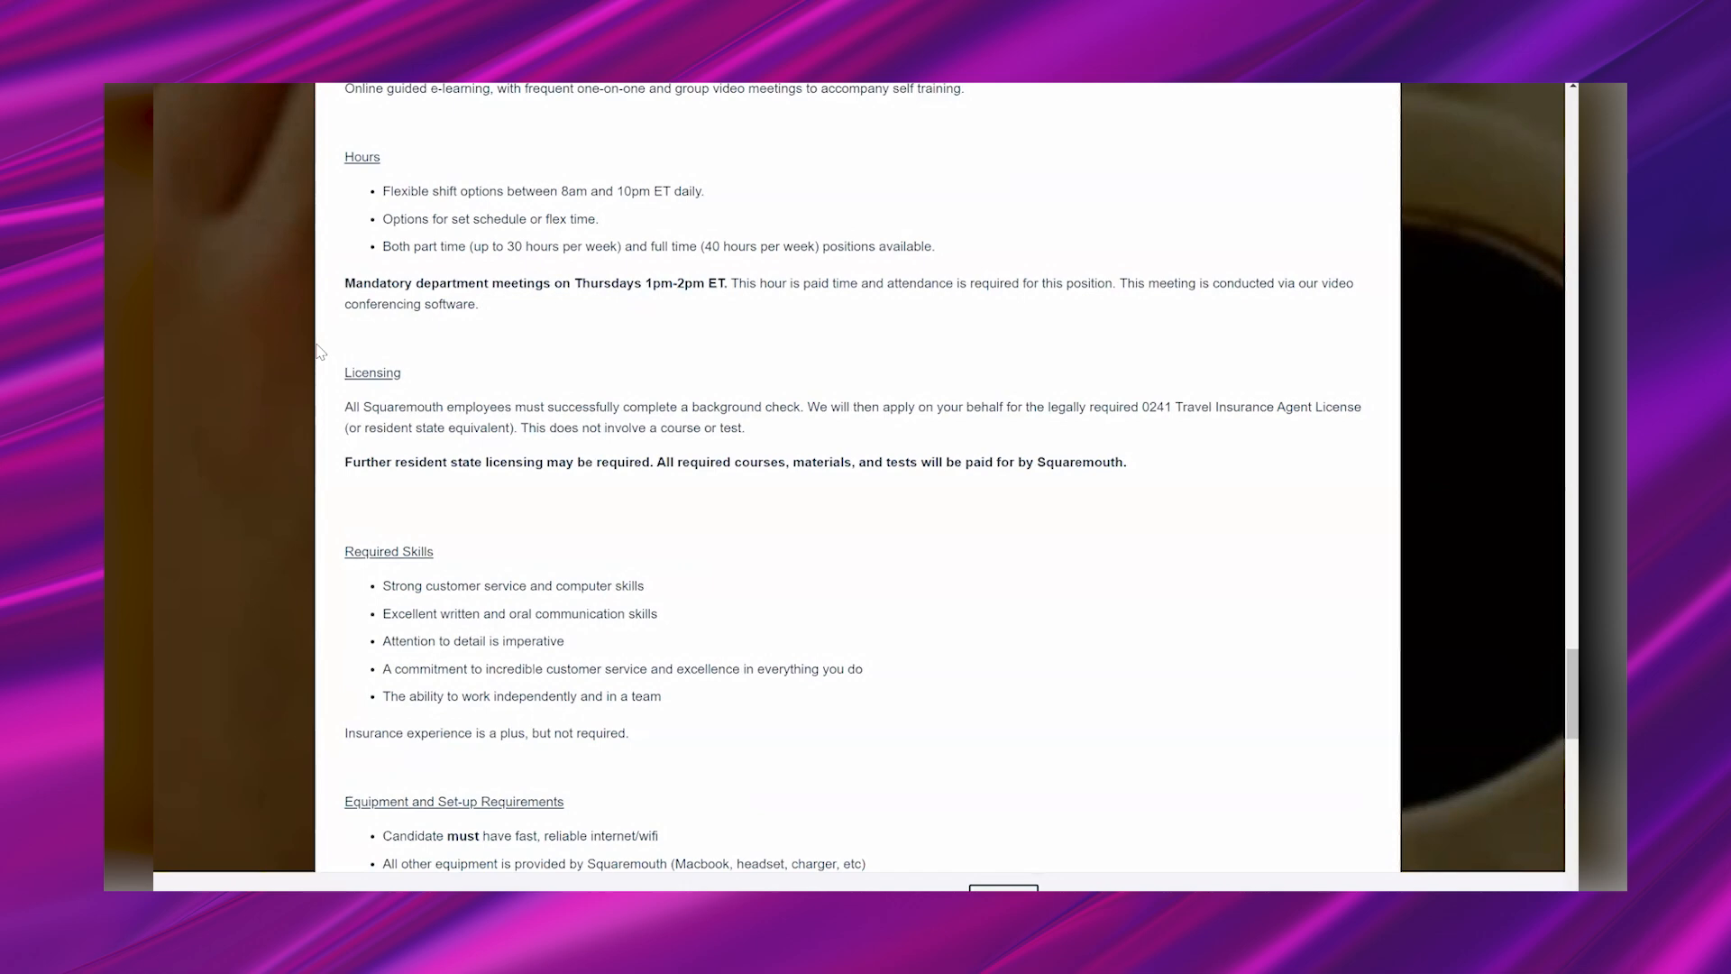
# Step: Scroll through Equipment and Education requirements to the Apply Now button at the listing's end
pyautogui.scroll(-3)
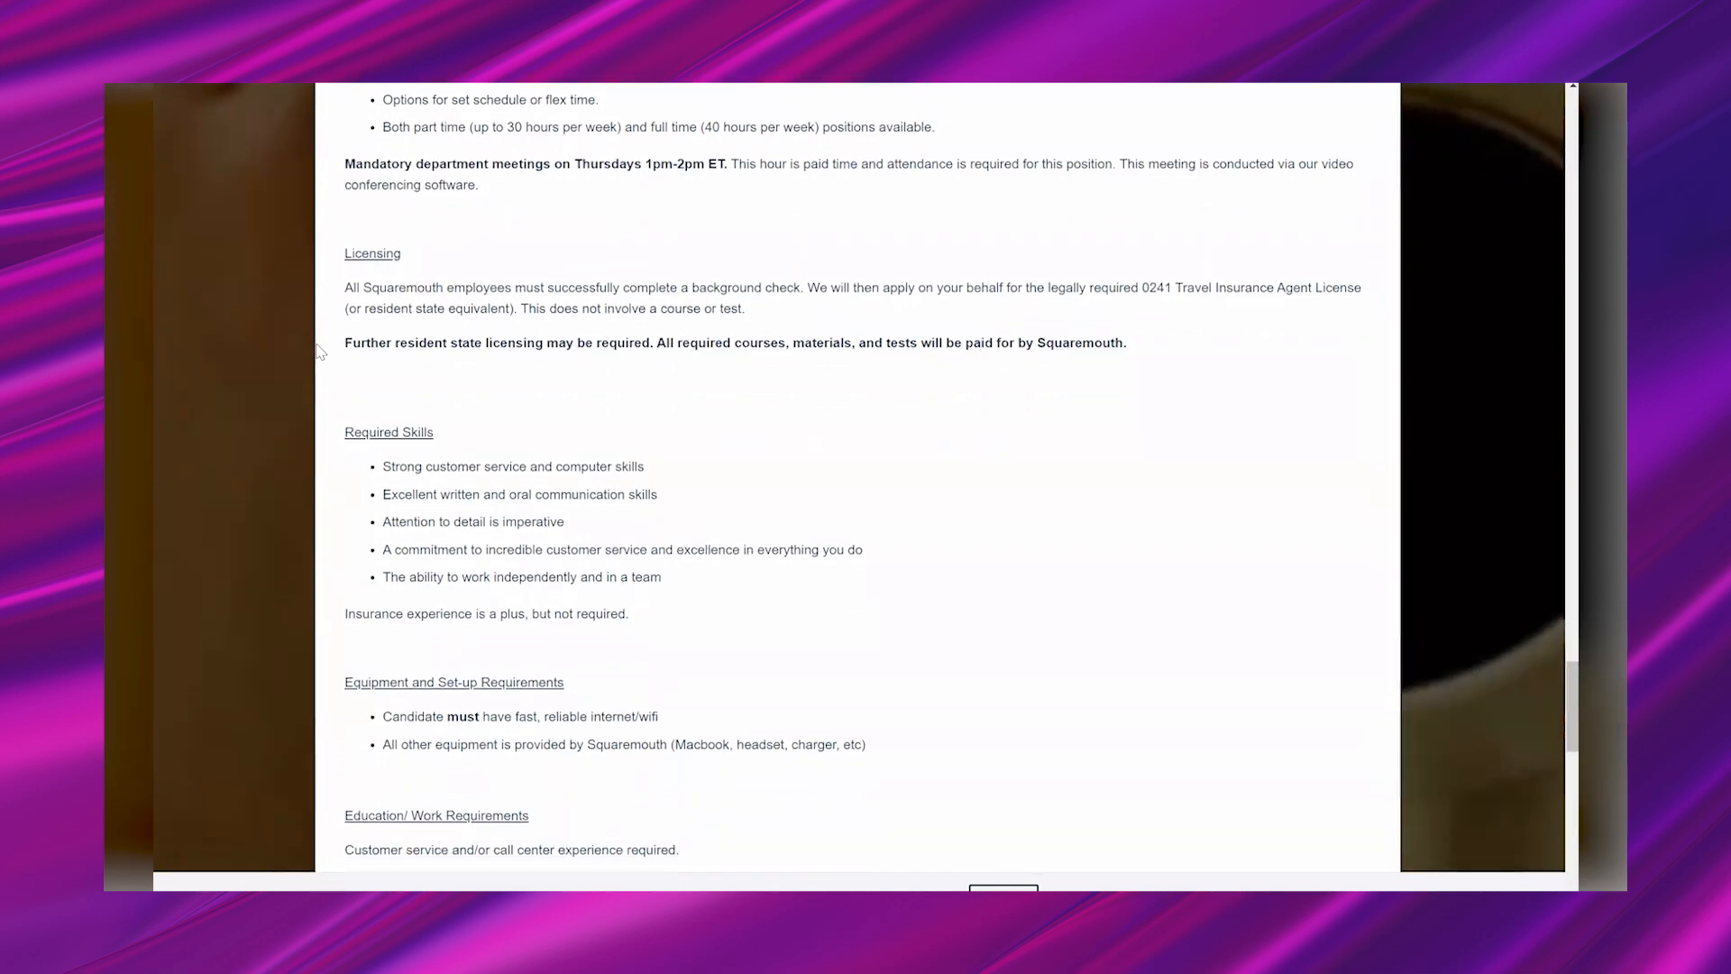
pyautogui.scroll(-3)
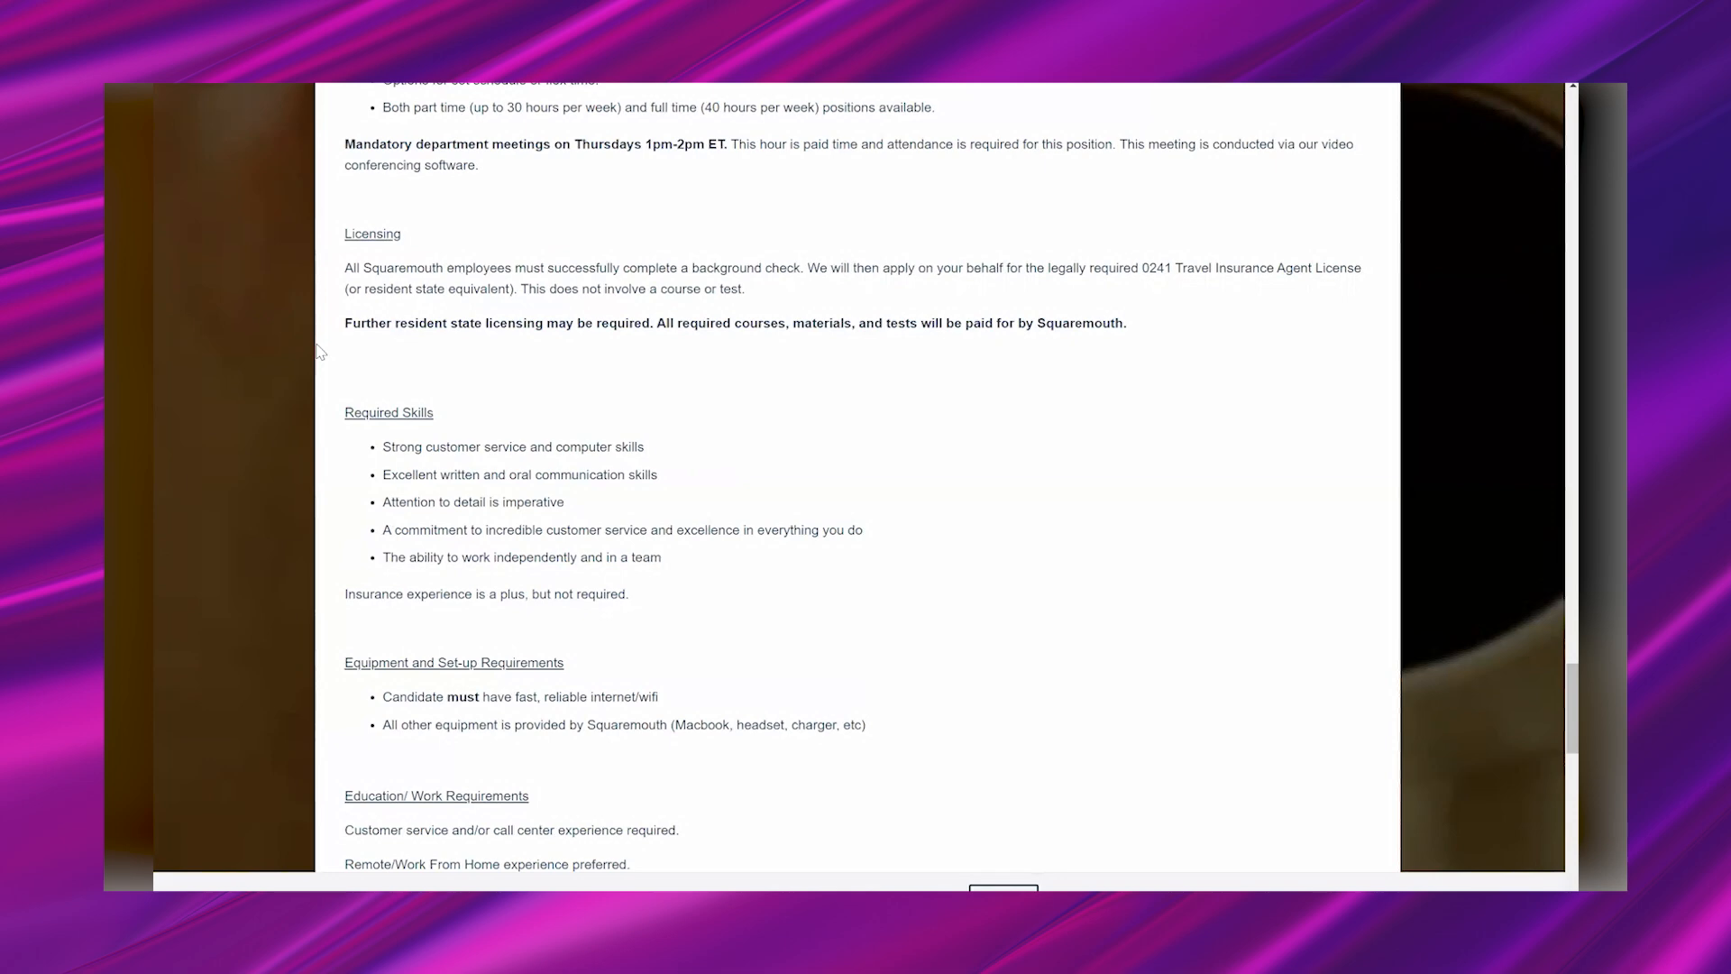
pyautogui.scroll(-3)
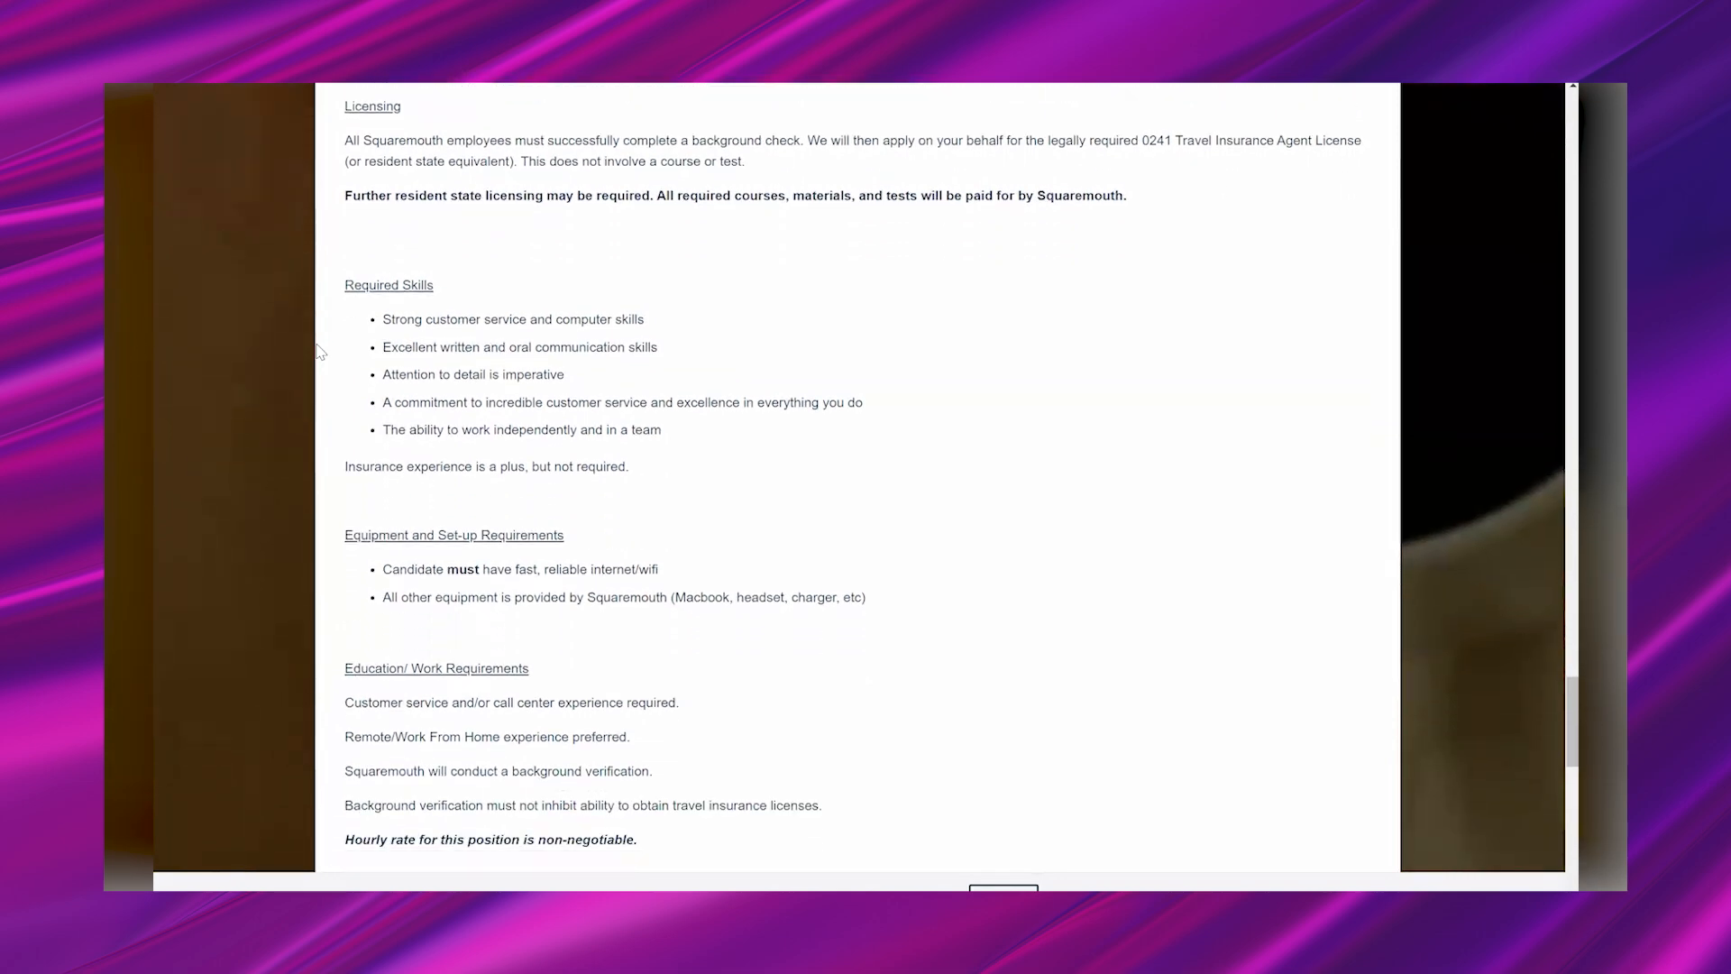
pyautogui.scroll(-3)
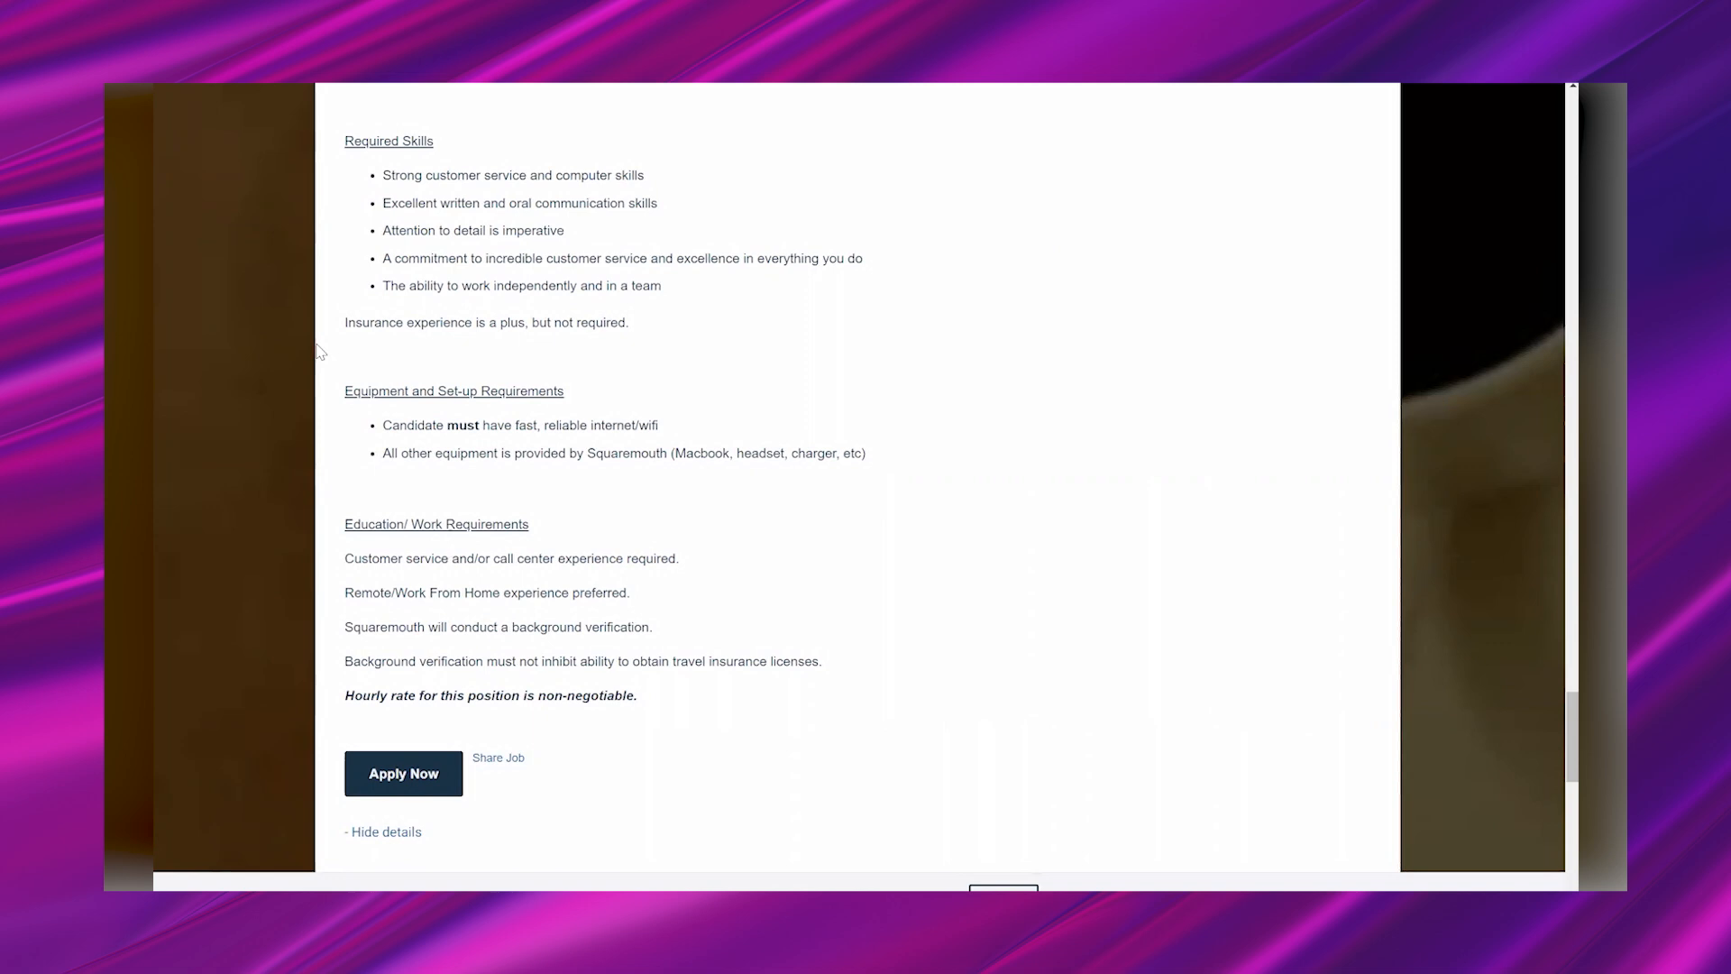
pyautogui.scroll(-3)
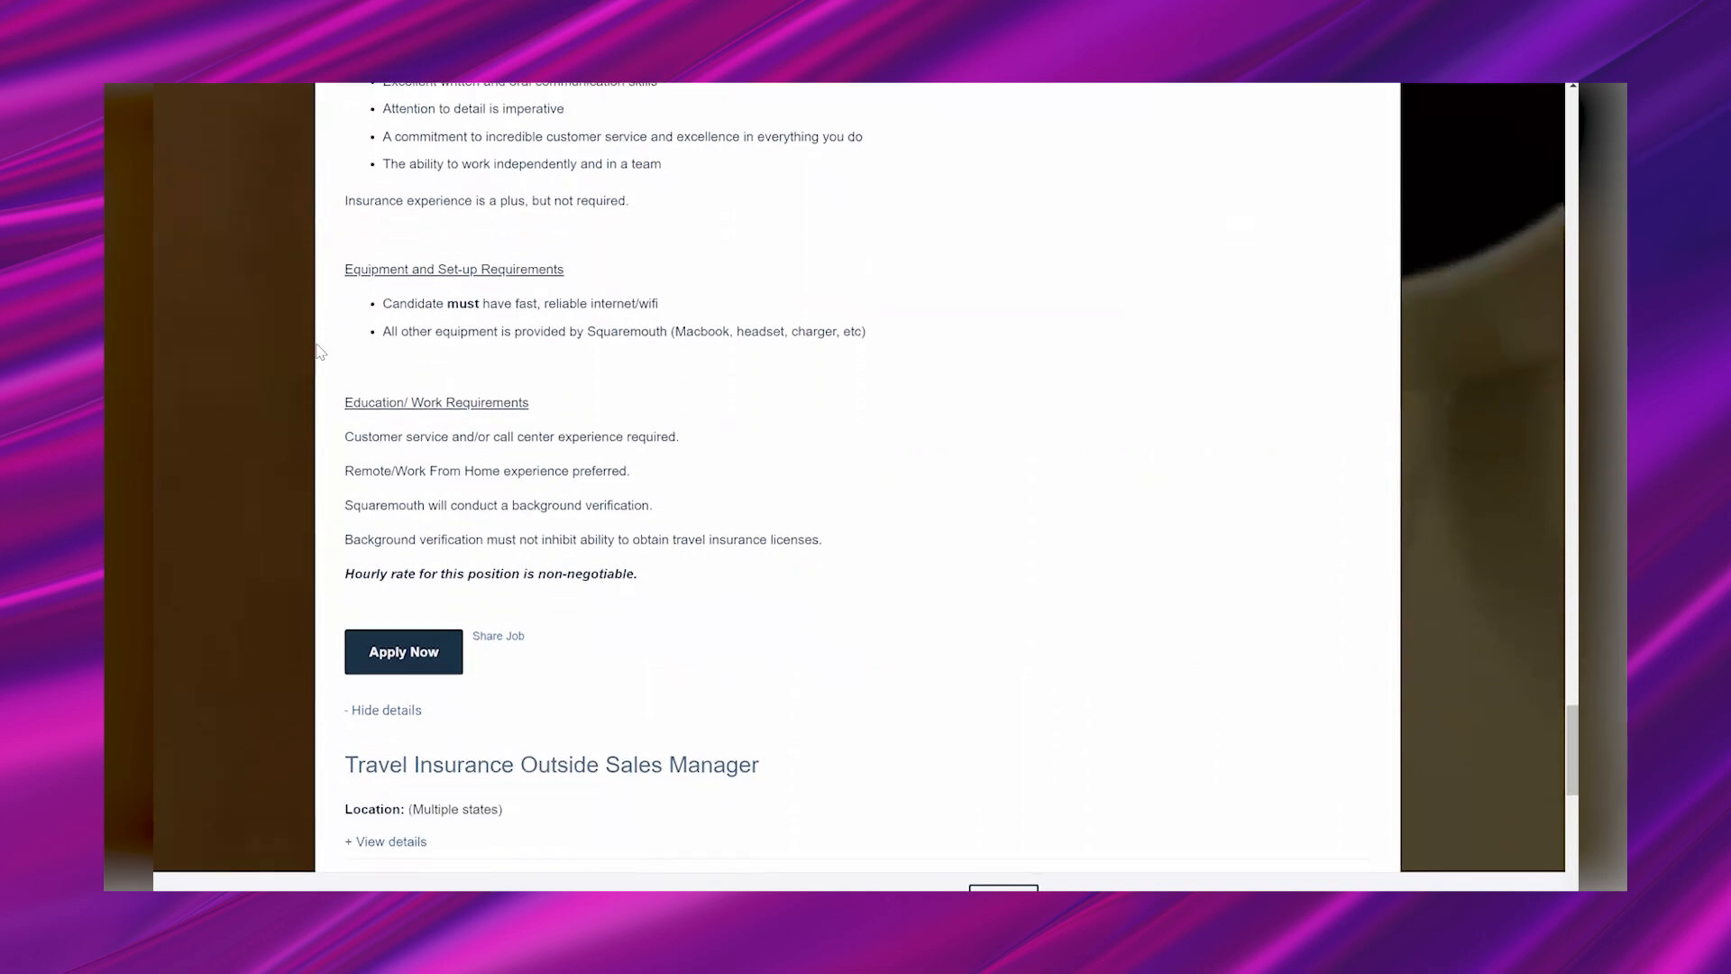
pyautogui.scroll(-3)
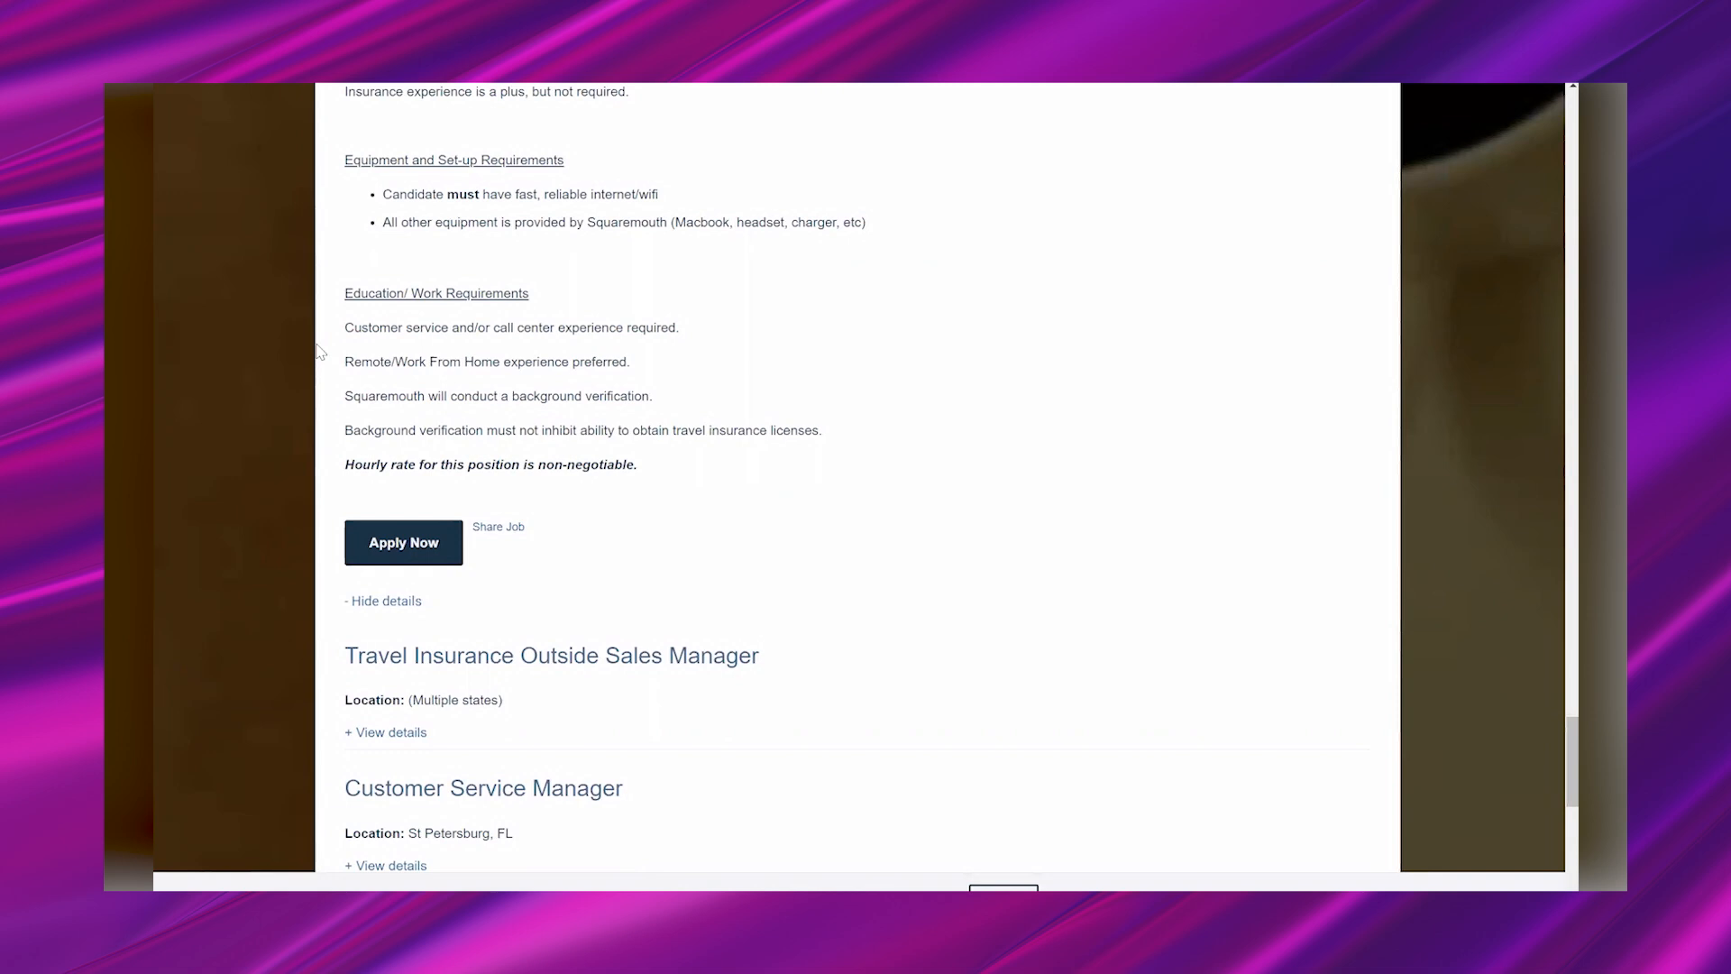
# Step: Scroll back up the listing to its Training, Hours and Licensing sections
pyautogui.scroll(-3)
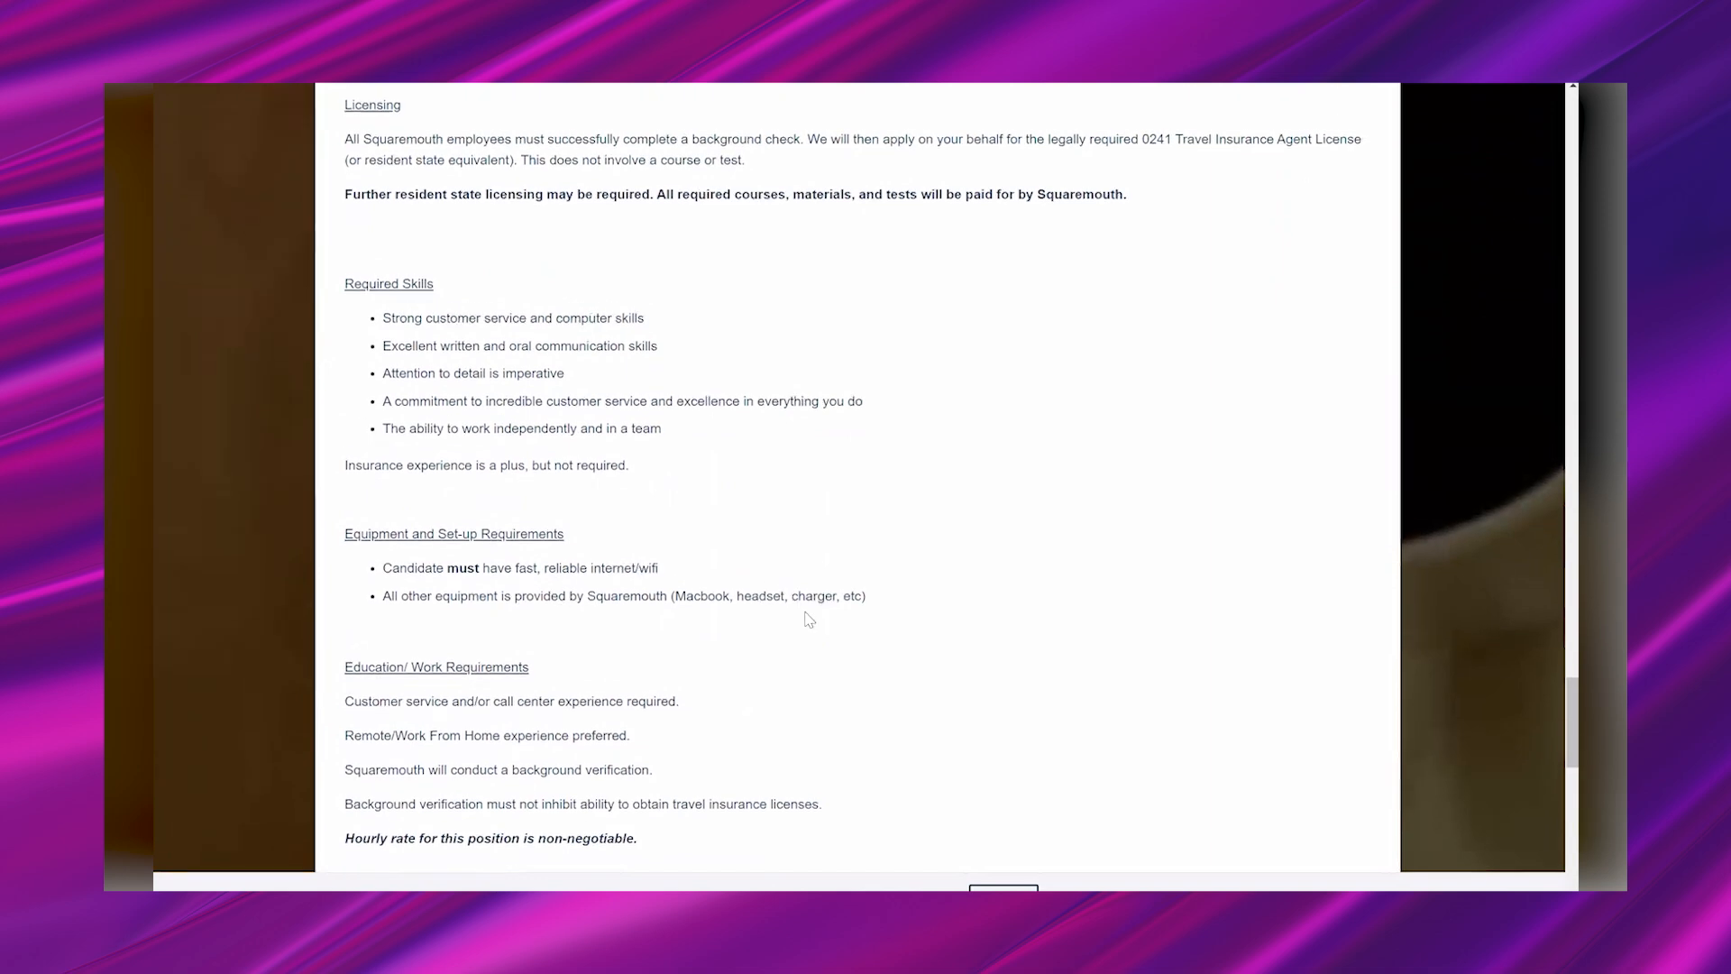
pyautogui.moveTo(665, 551)
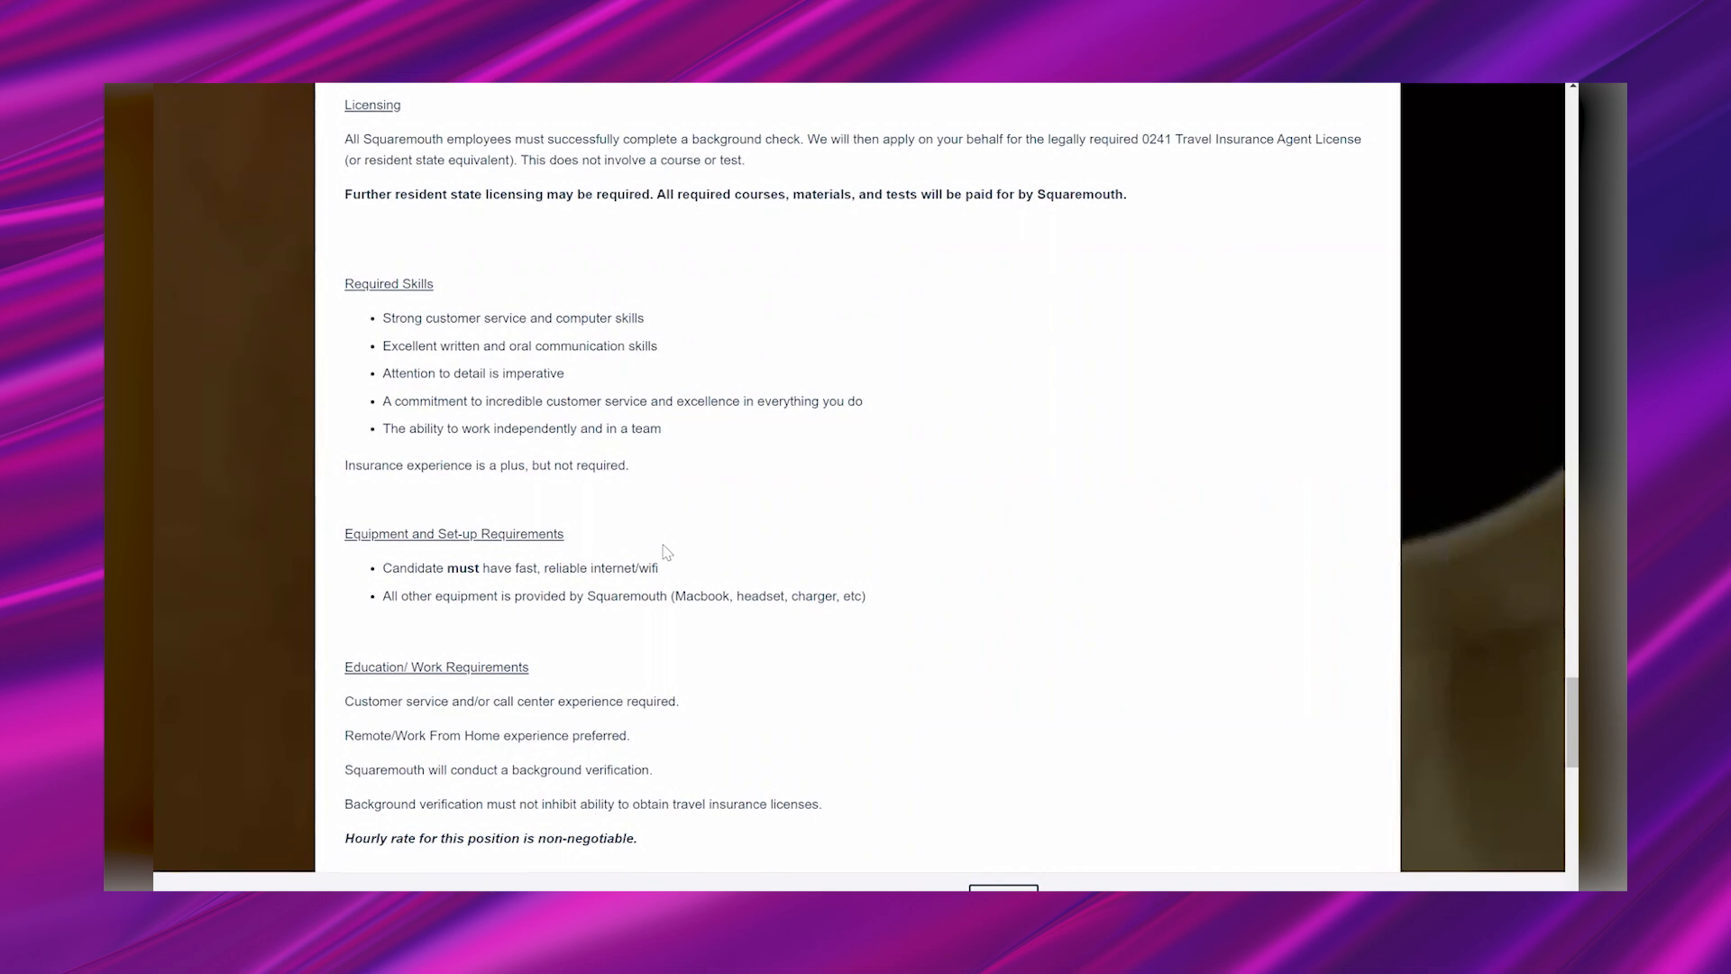
pyautogui.scroll(3)
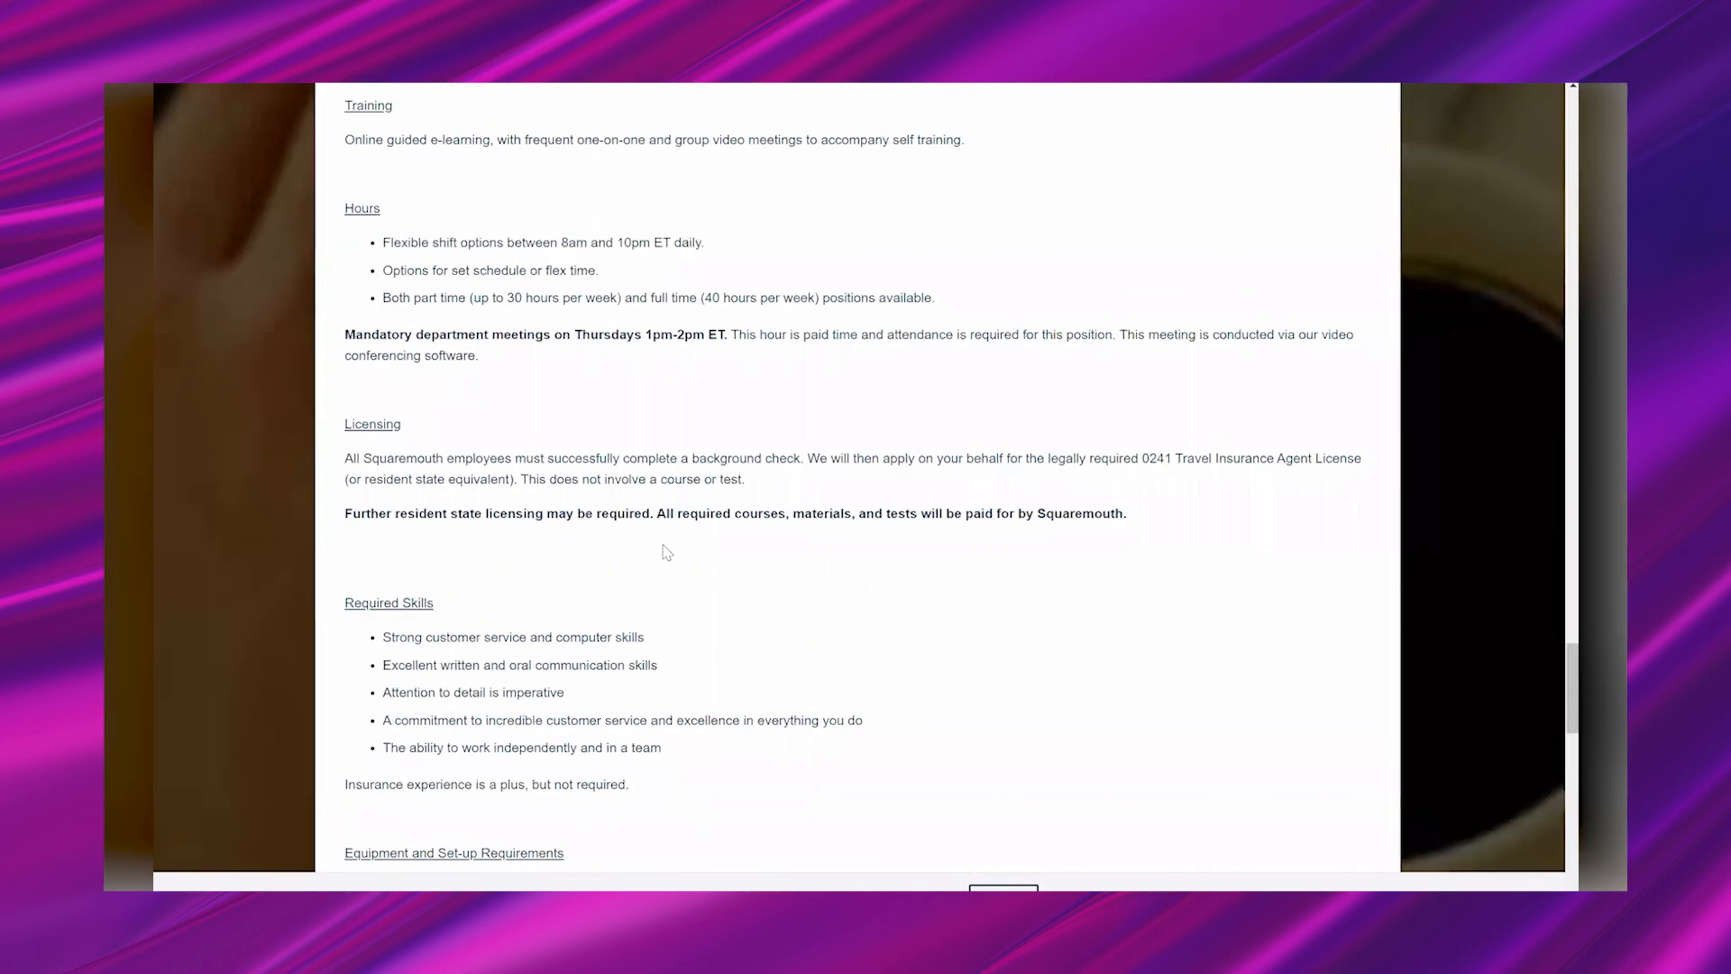
# Step: Scroll up to the listing title and intro, then back down to the Apply Now button
pyautogui.scroll(3)
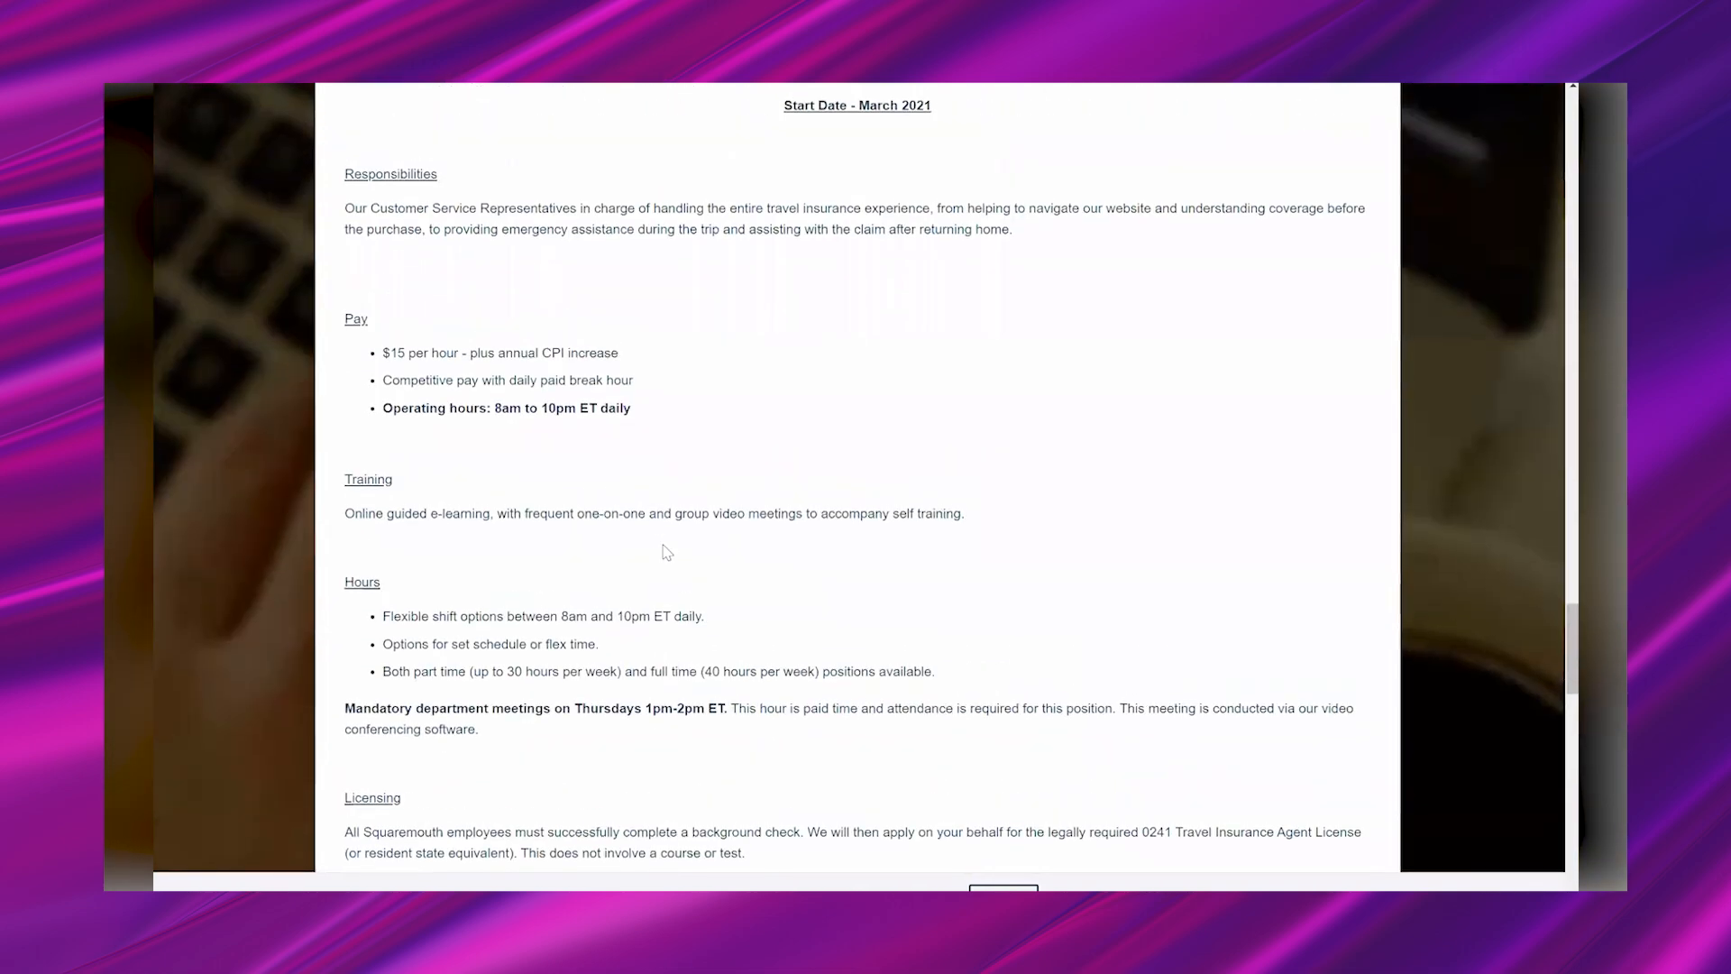
pyautogui.scroll(3)
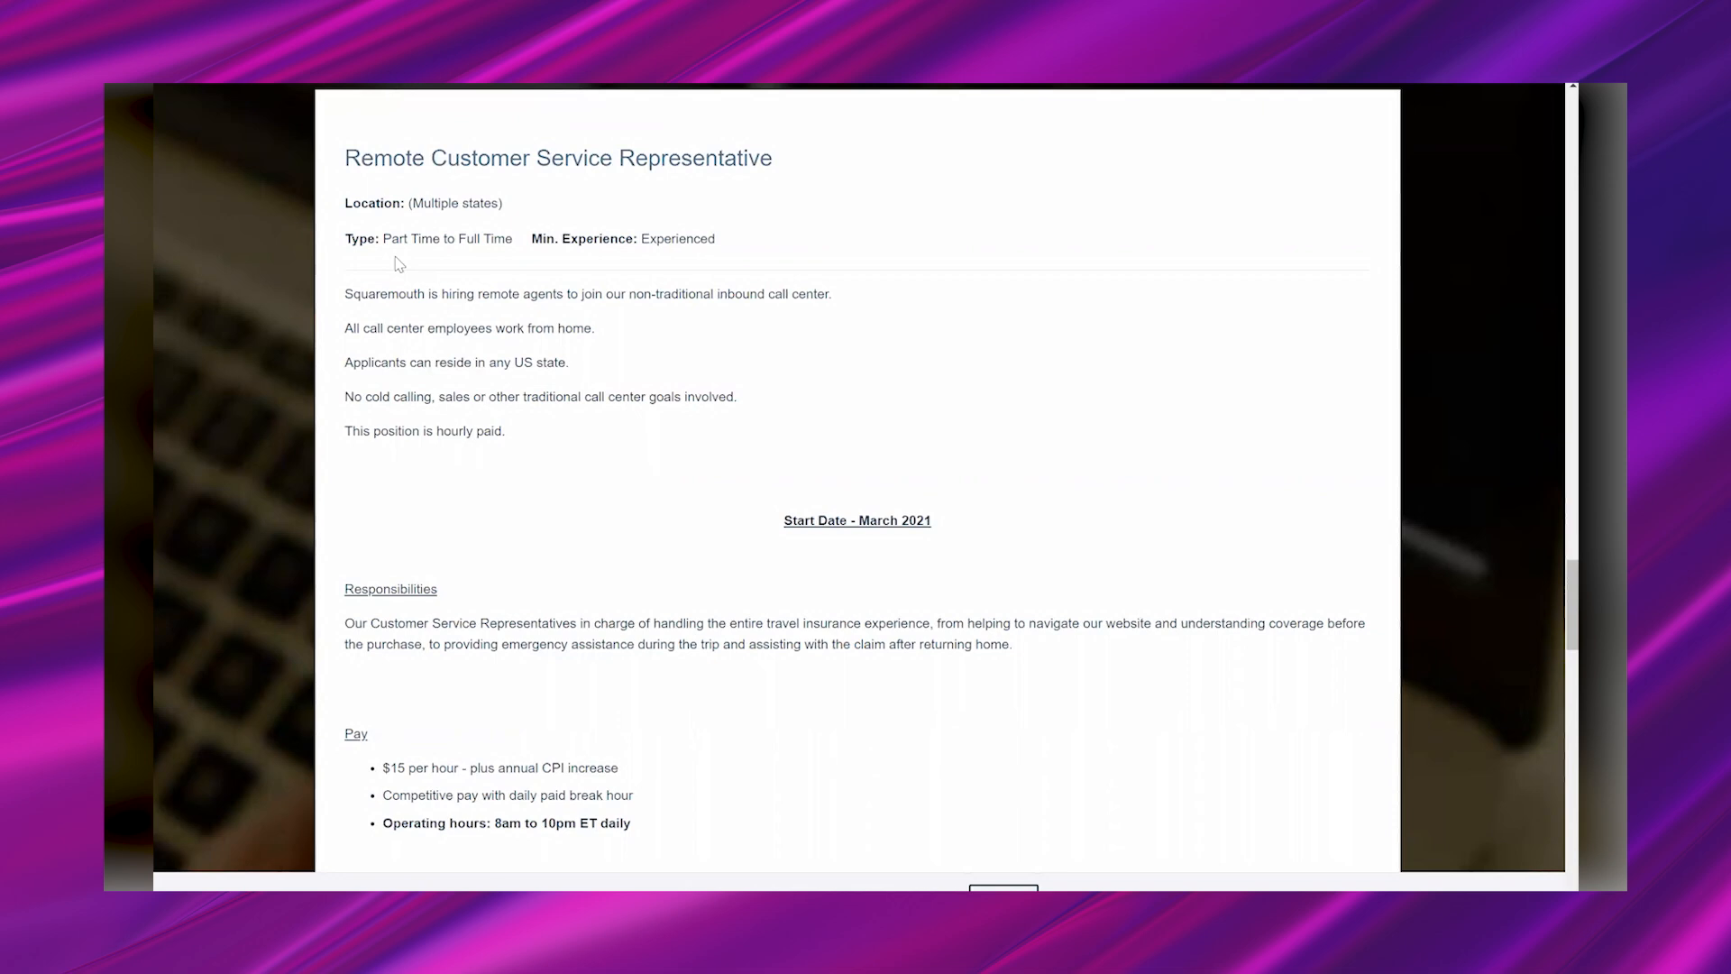
pyautogui.scroll(-3)
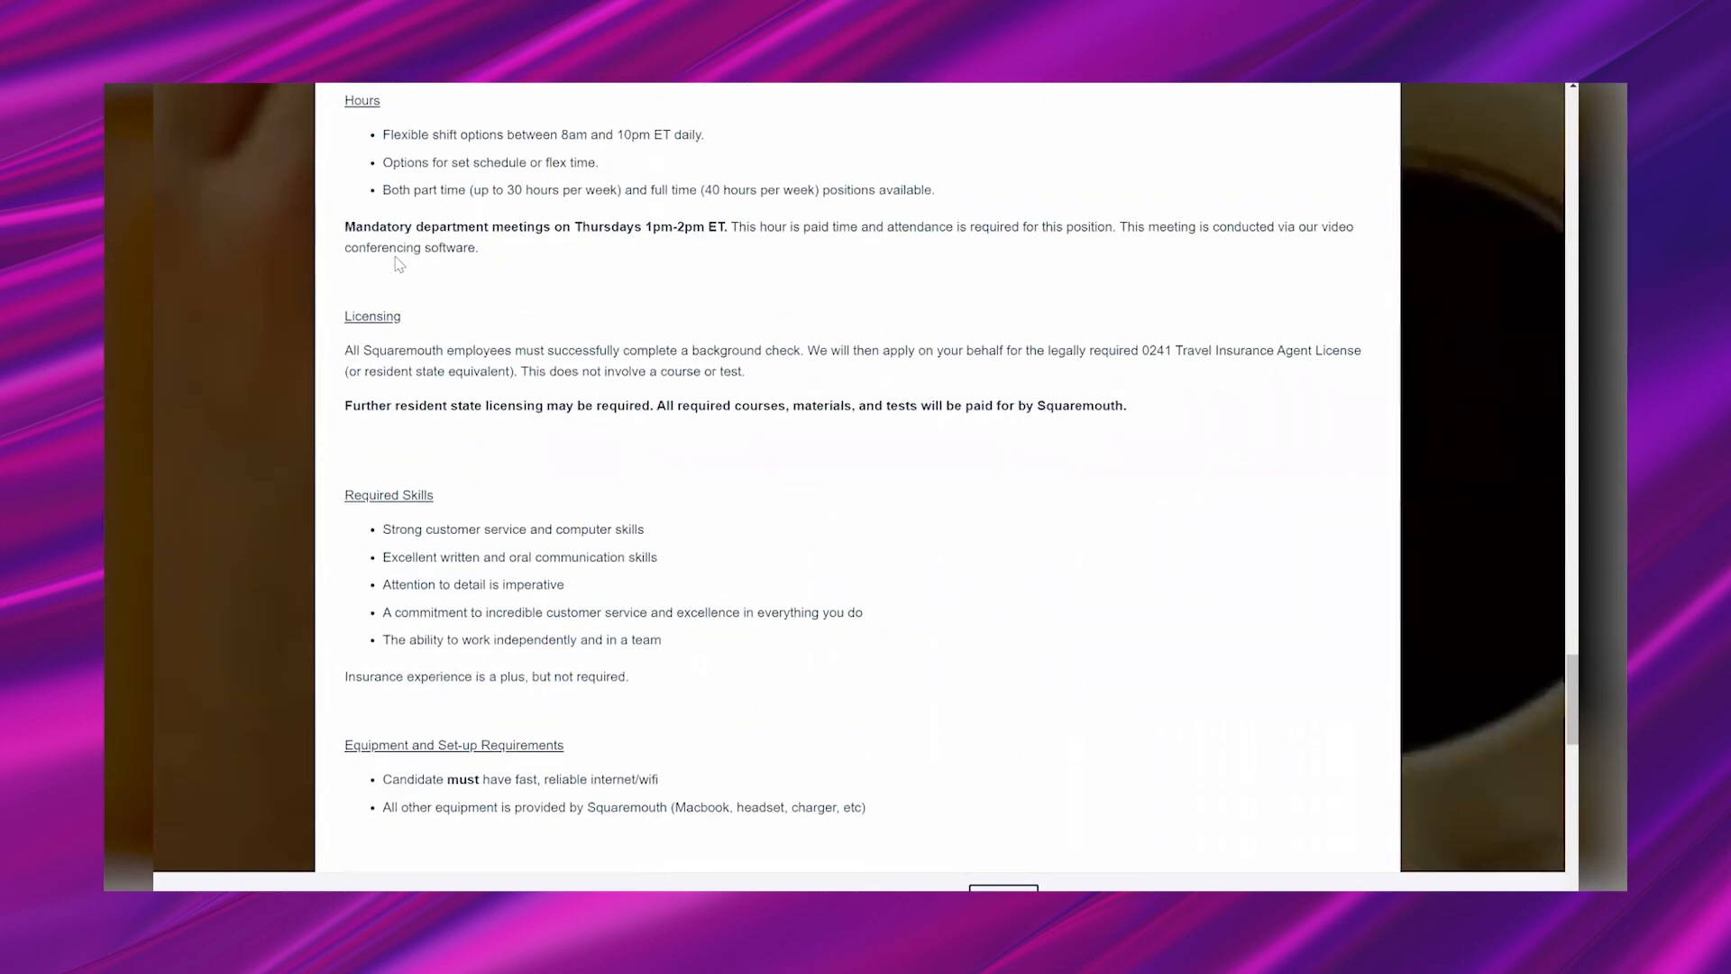
pyautogui.scroll(-3)
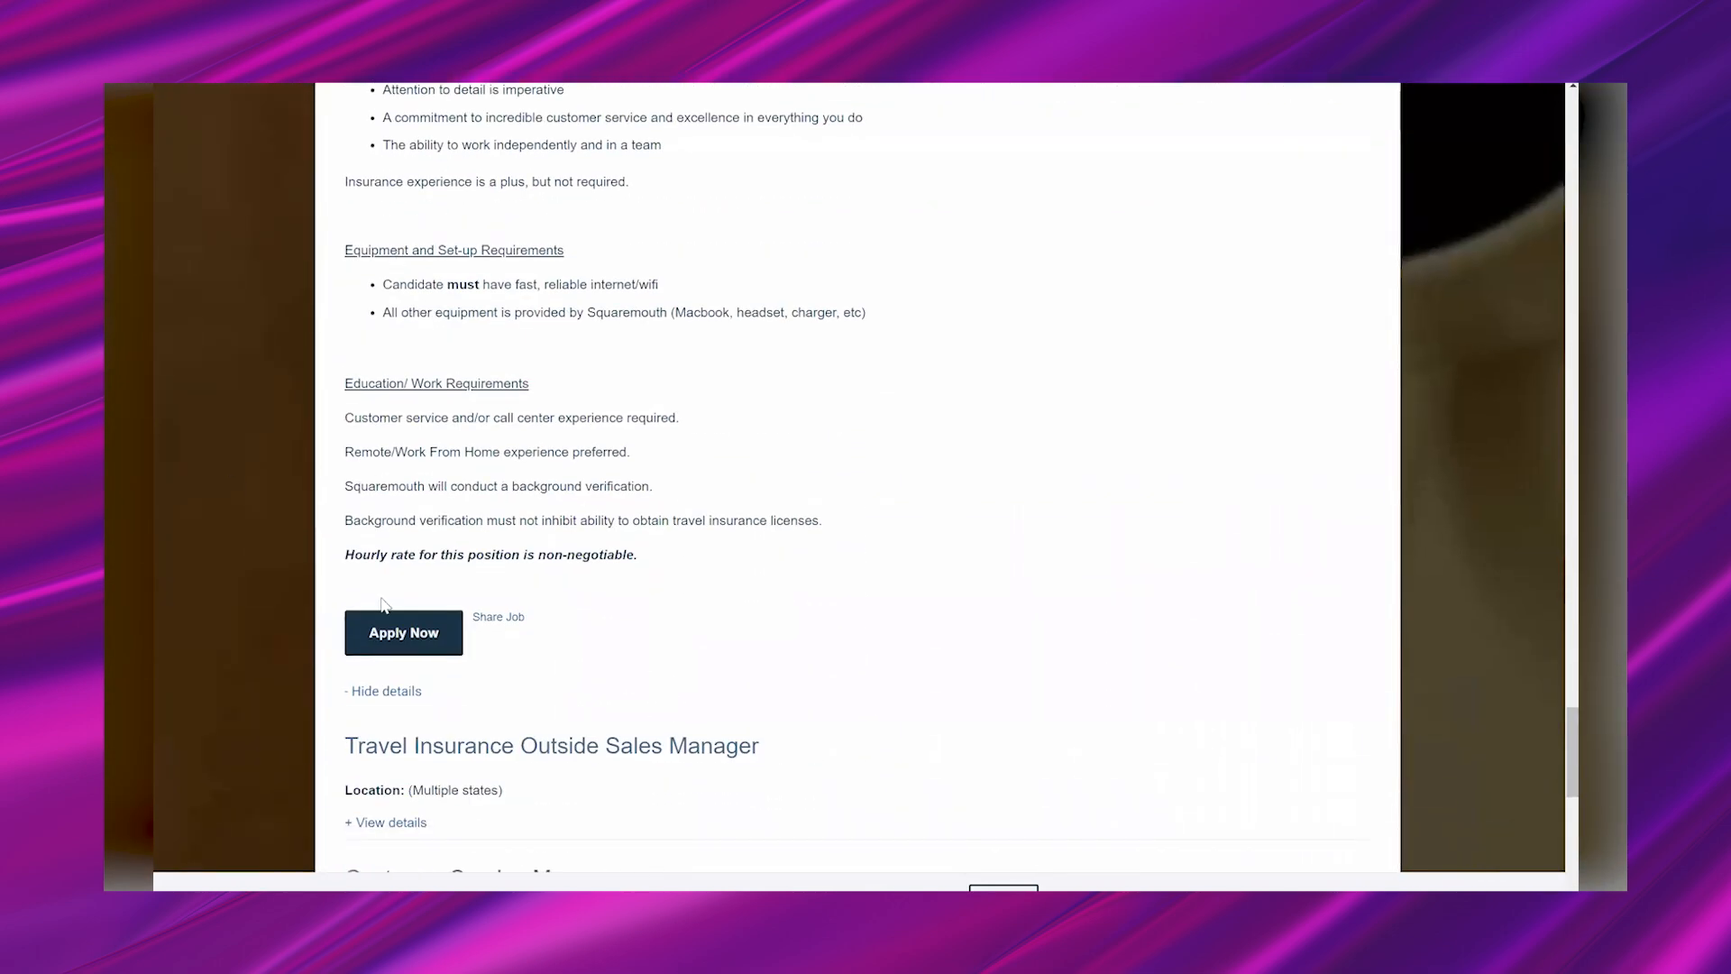
pyautogui.moveTo(584, 647)
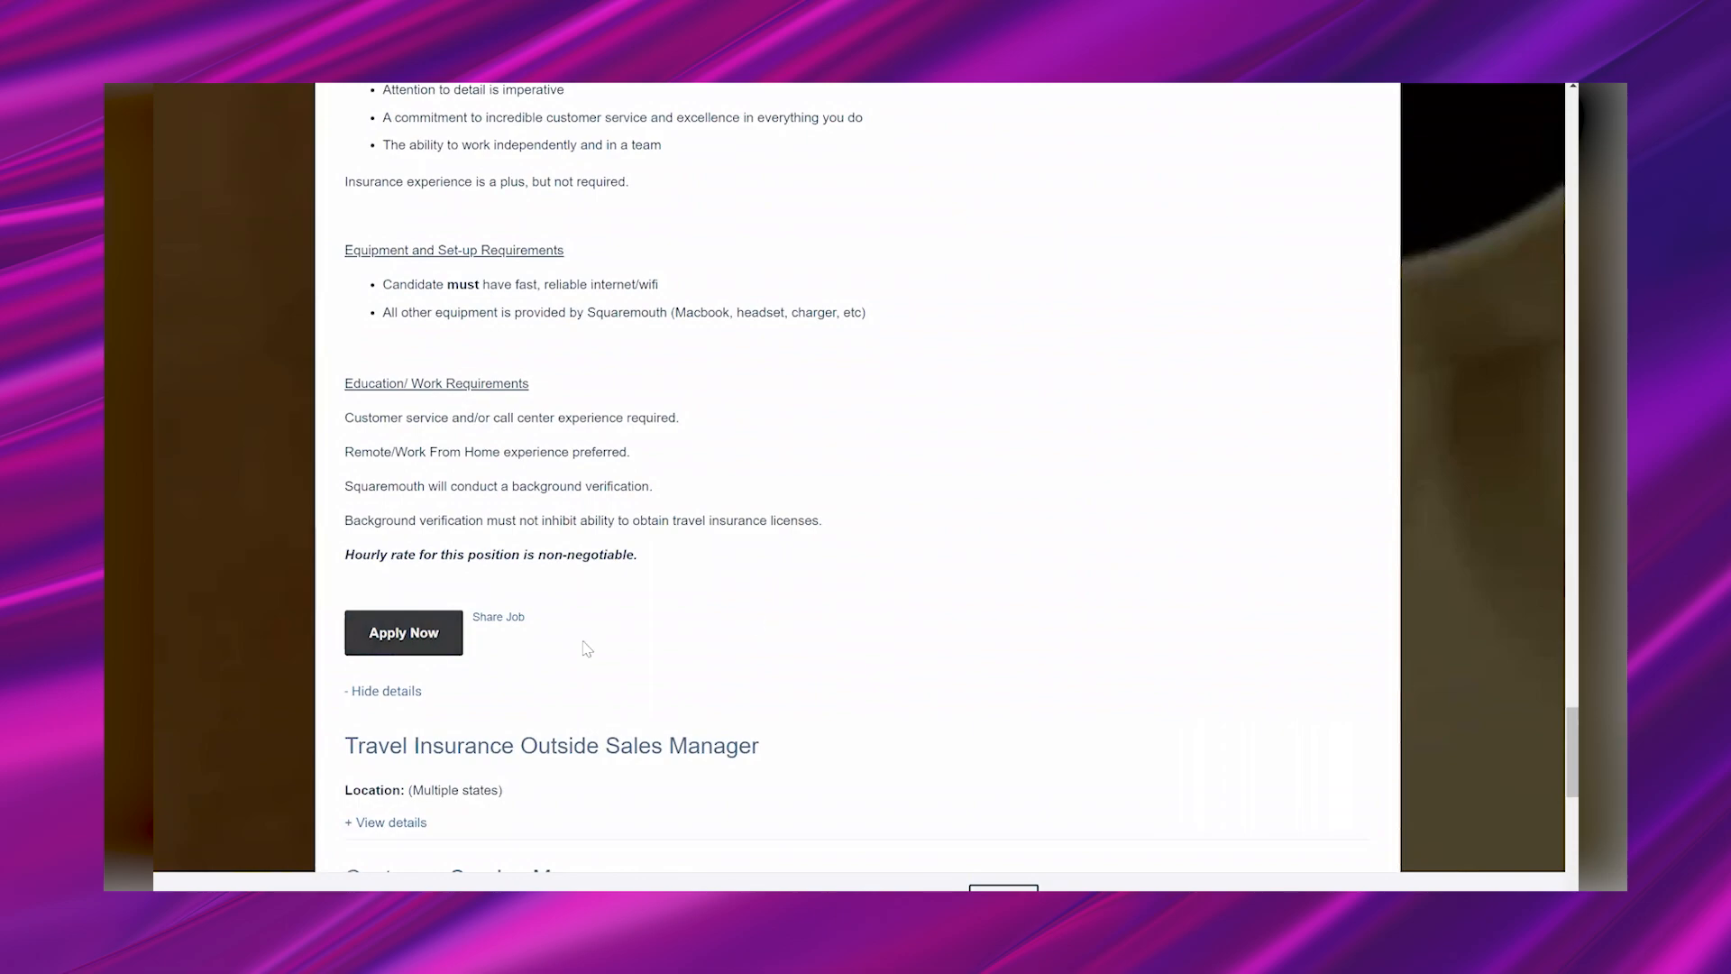